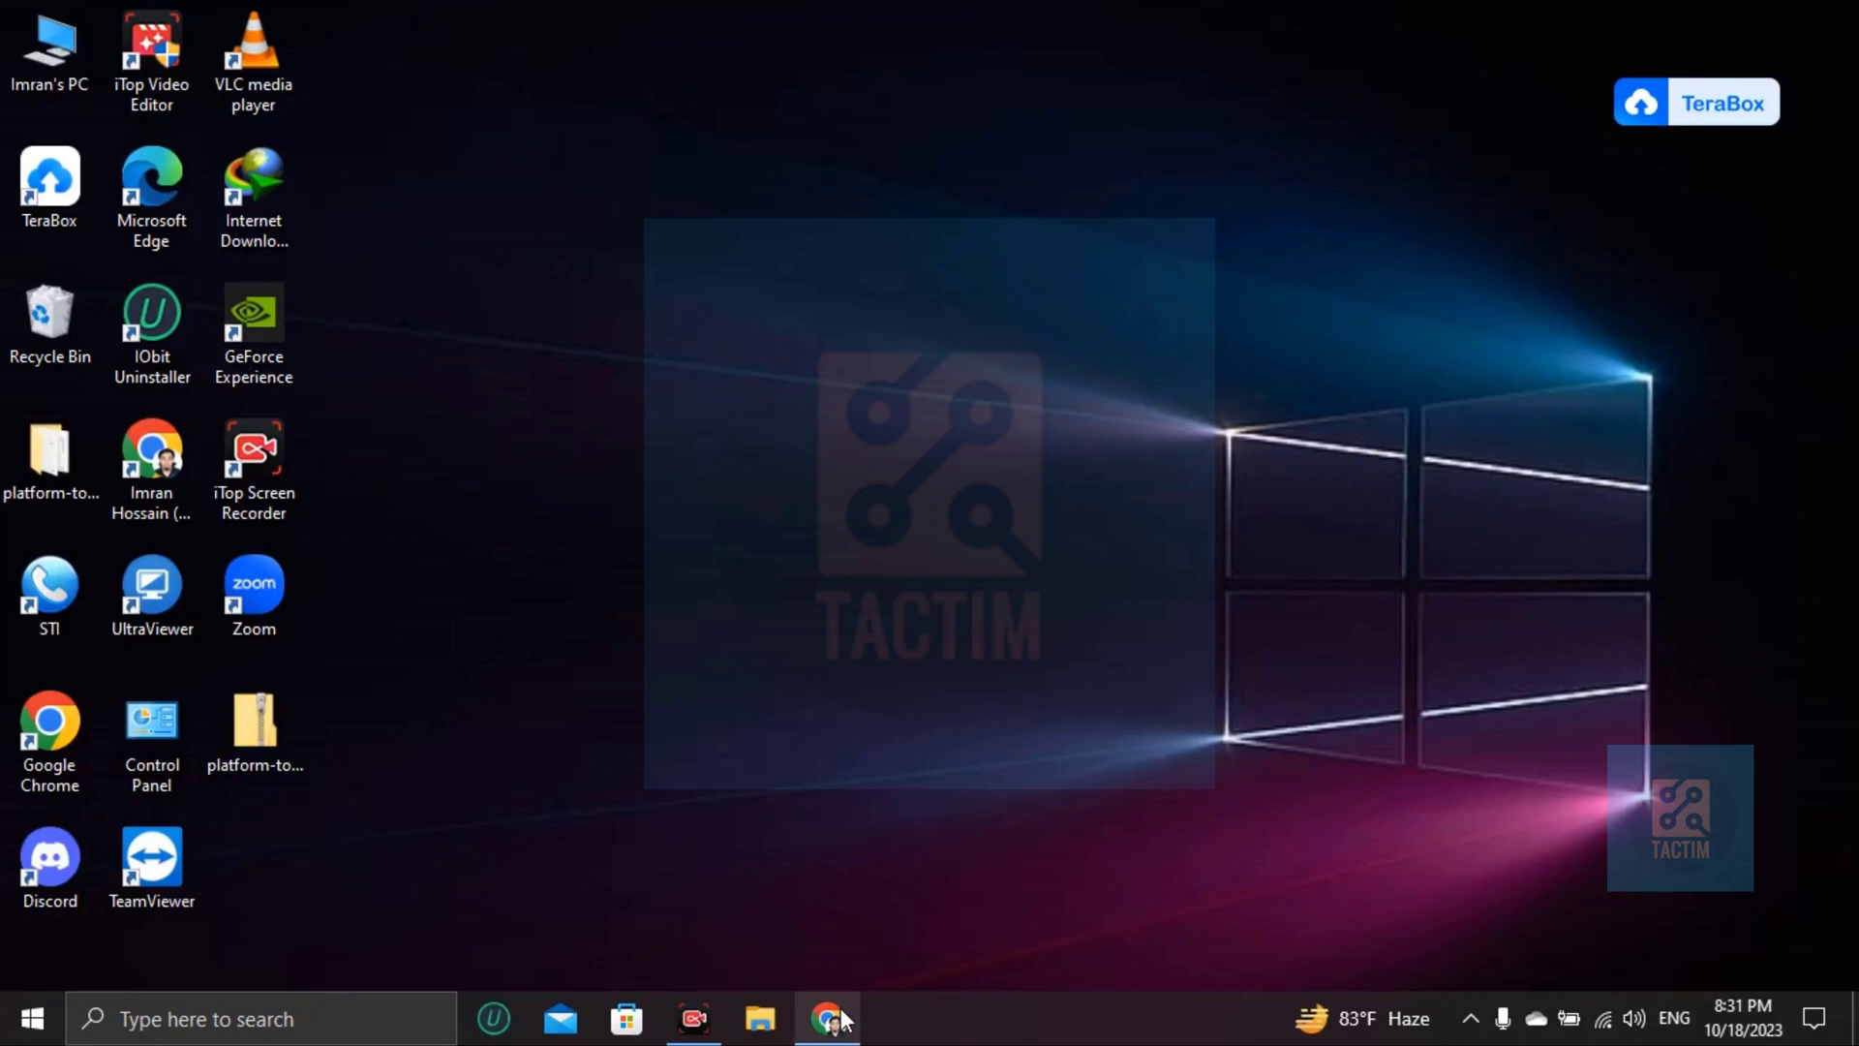
- Go to youtube.com in Chrome and show the signed-in account menu
{"action": "left_click", "coordinate": [828, 1018]}
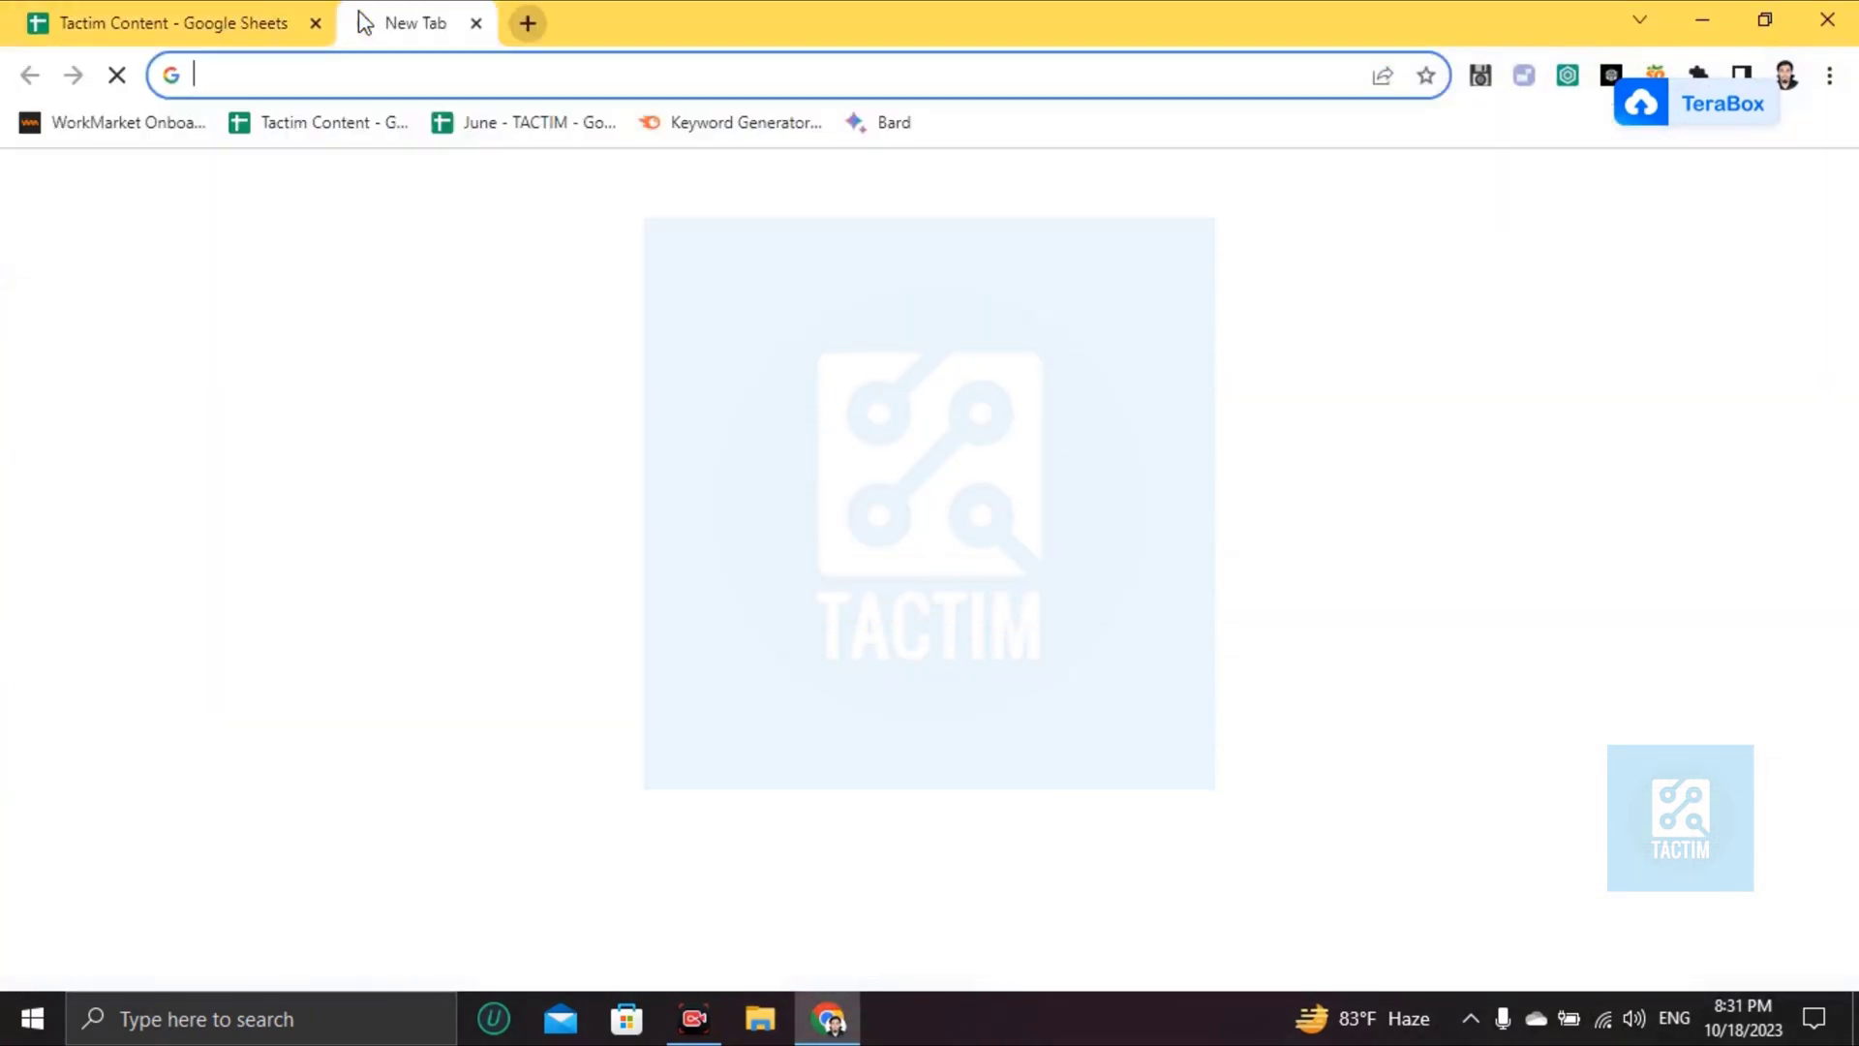
{"action": "type", "text": "youtube.com"}
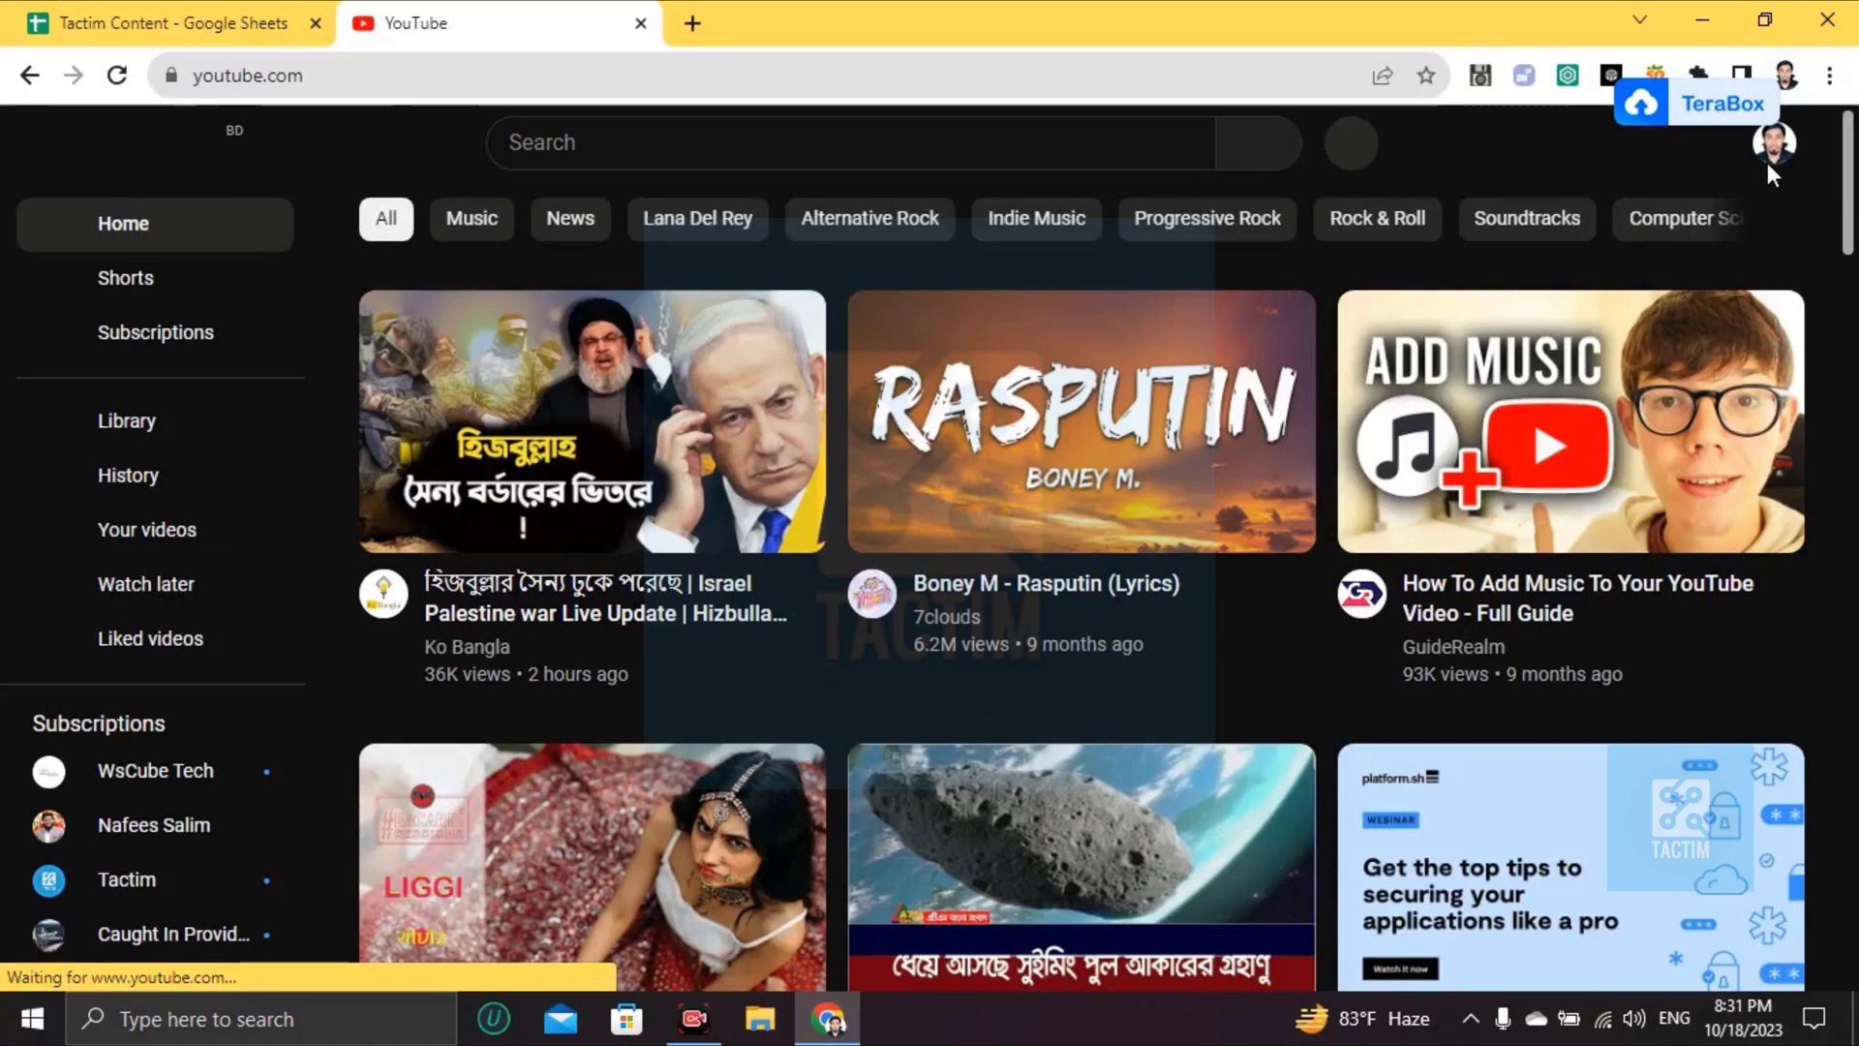
{"action": "left_click", "coordinate": [1773, 143]}
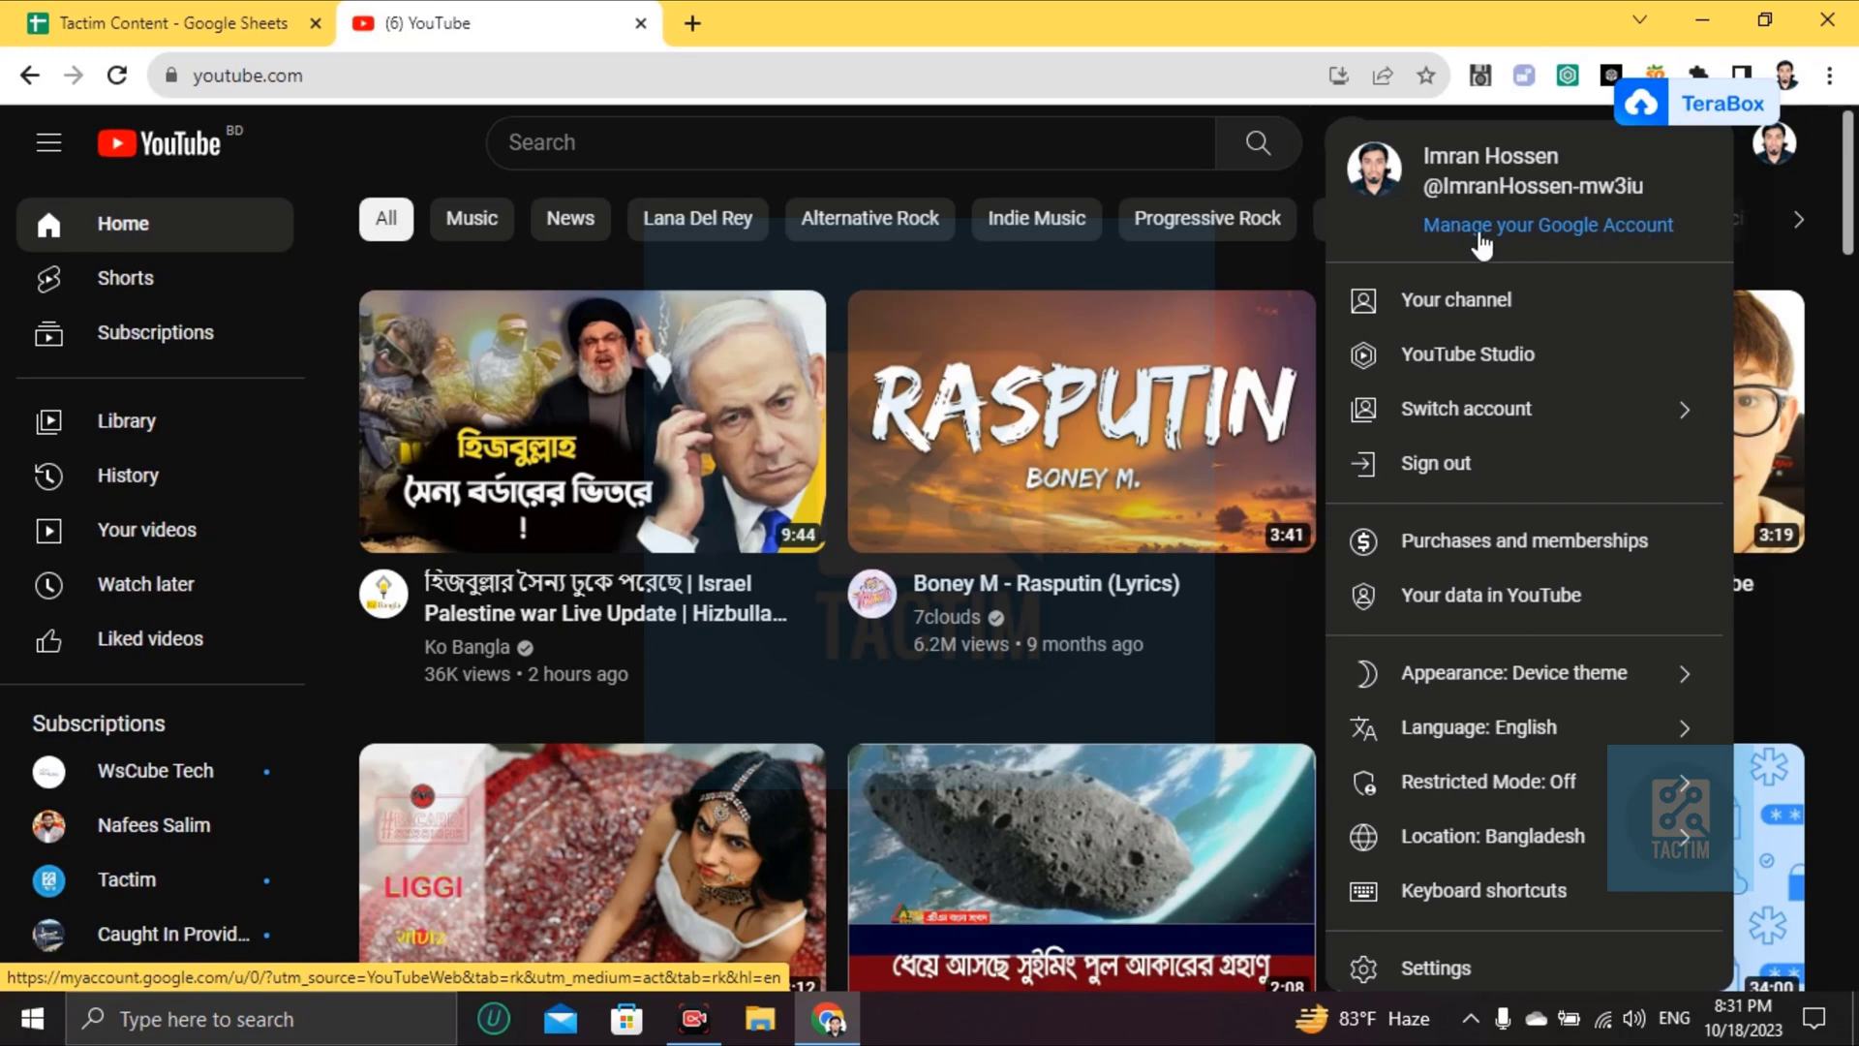
- Choose 'Manage your Google Account' from the YouTube account menu
{"action": "left_click", "coordinate": [1547, 223]}
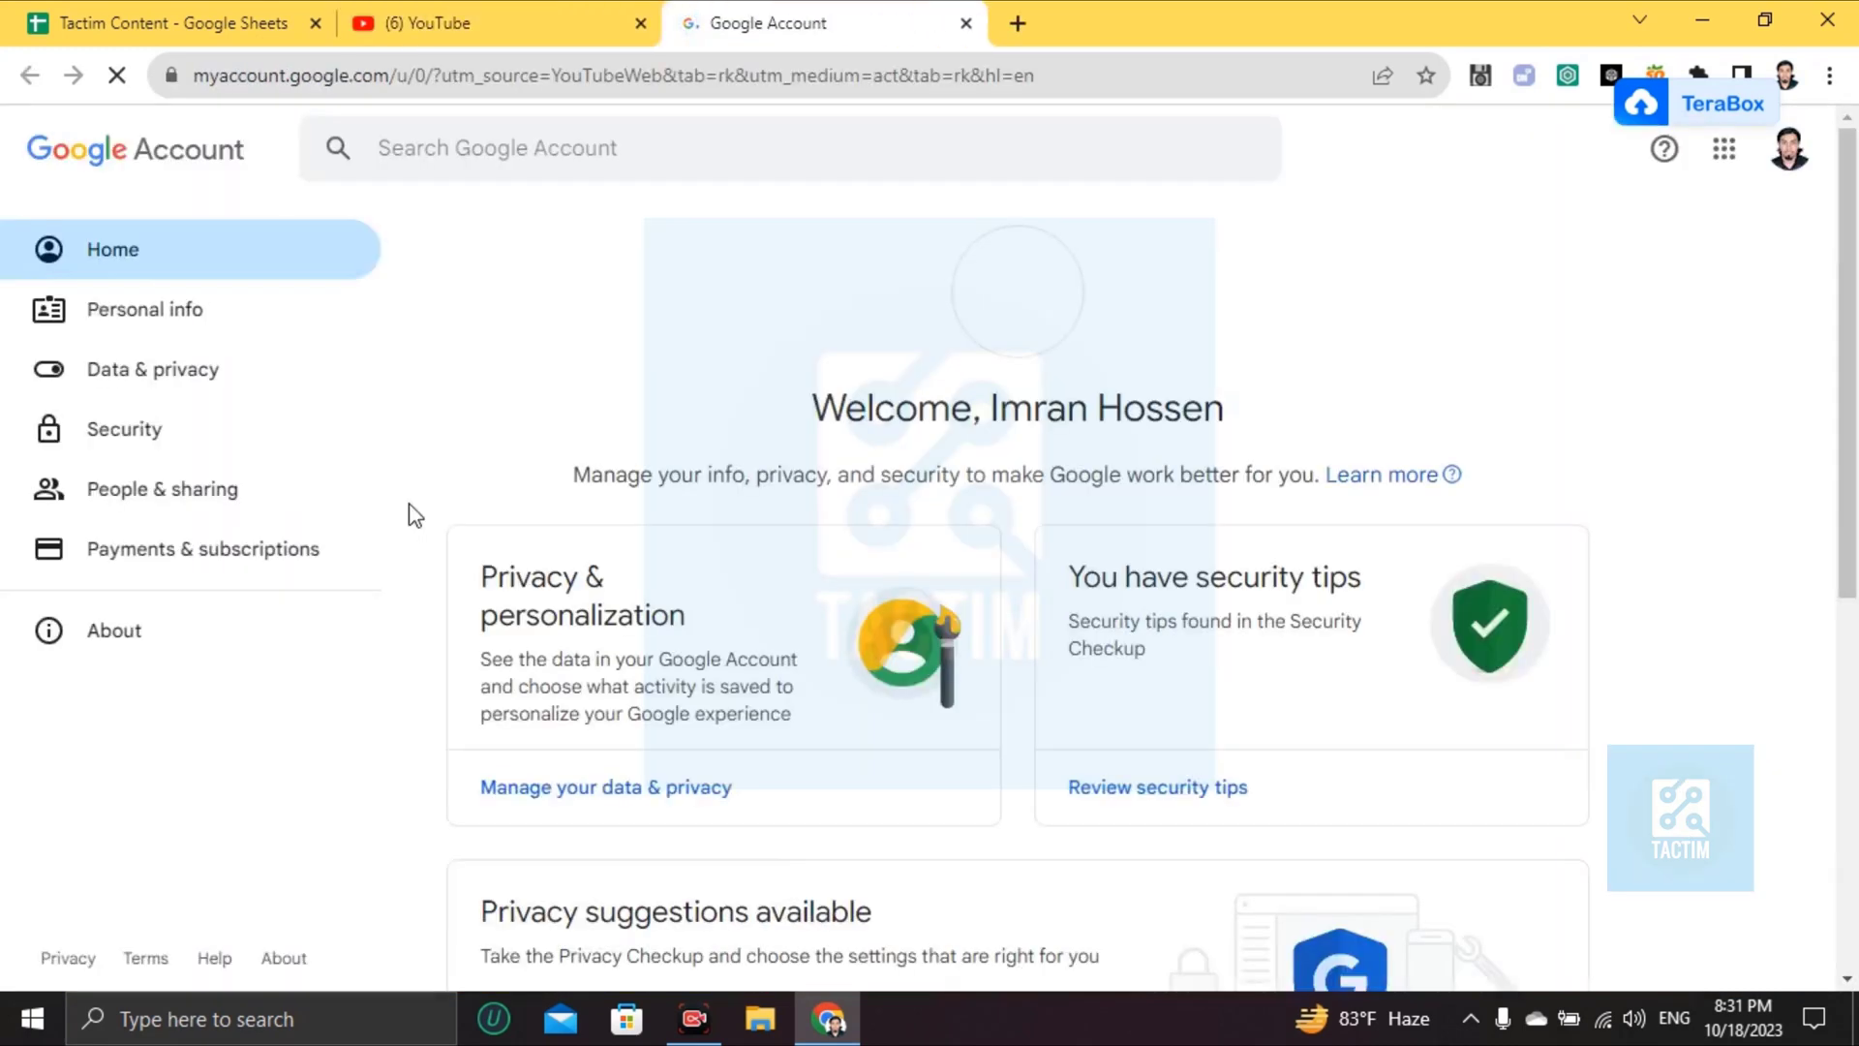
{"action": "mouse_move", "coordinate": [336, 324]}
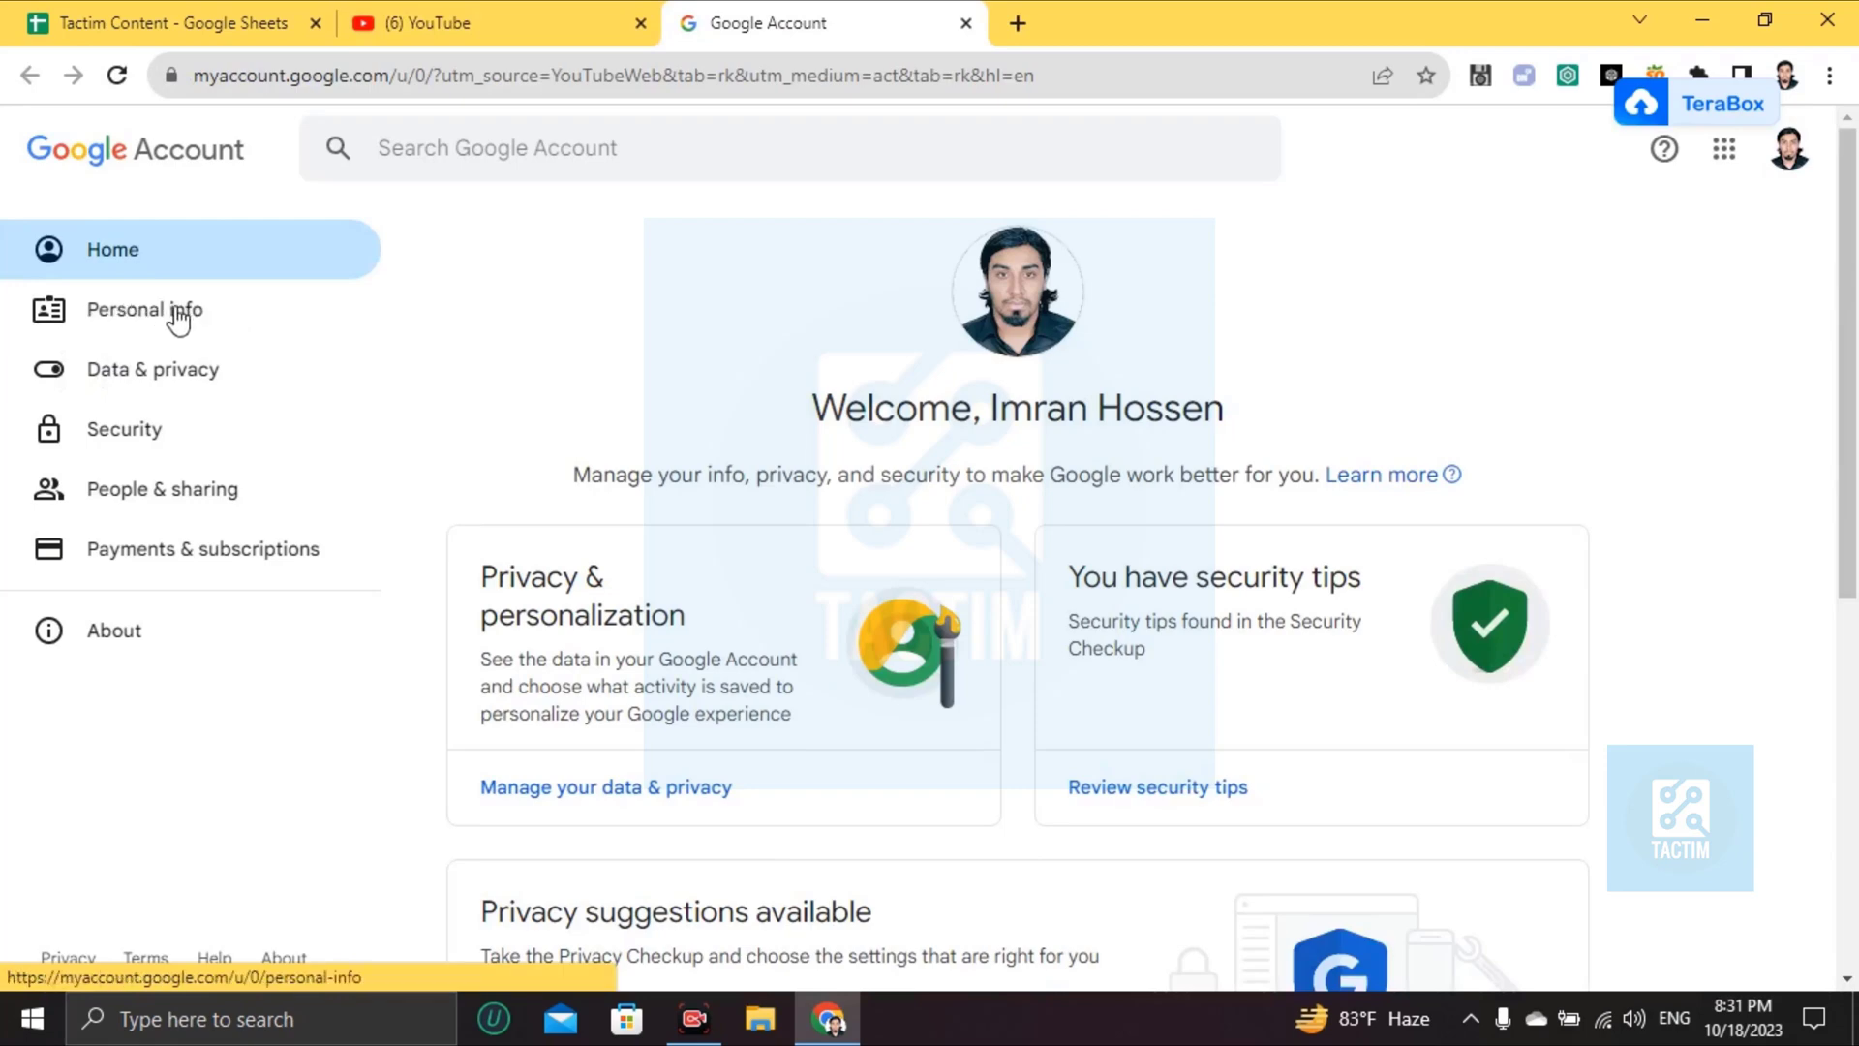
- Go to Personal info and scroll down to the Basic info birthday details
{"action": "left_click", "coordinate": [143, 309]}
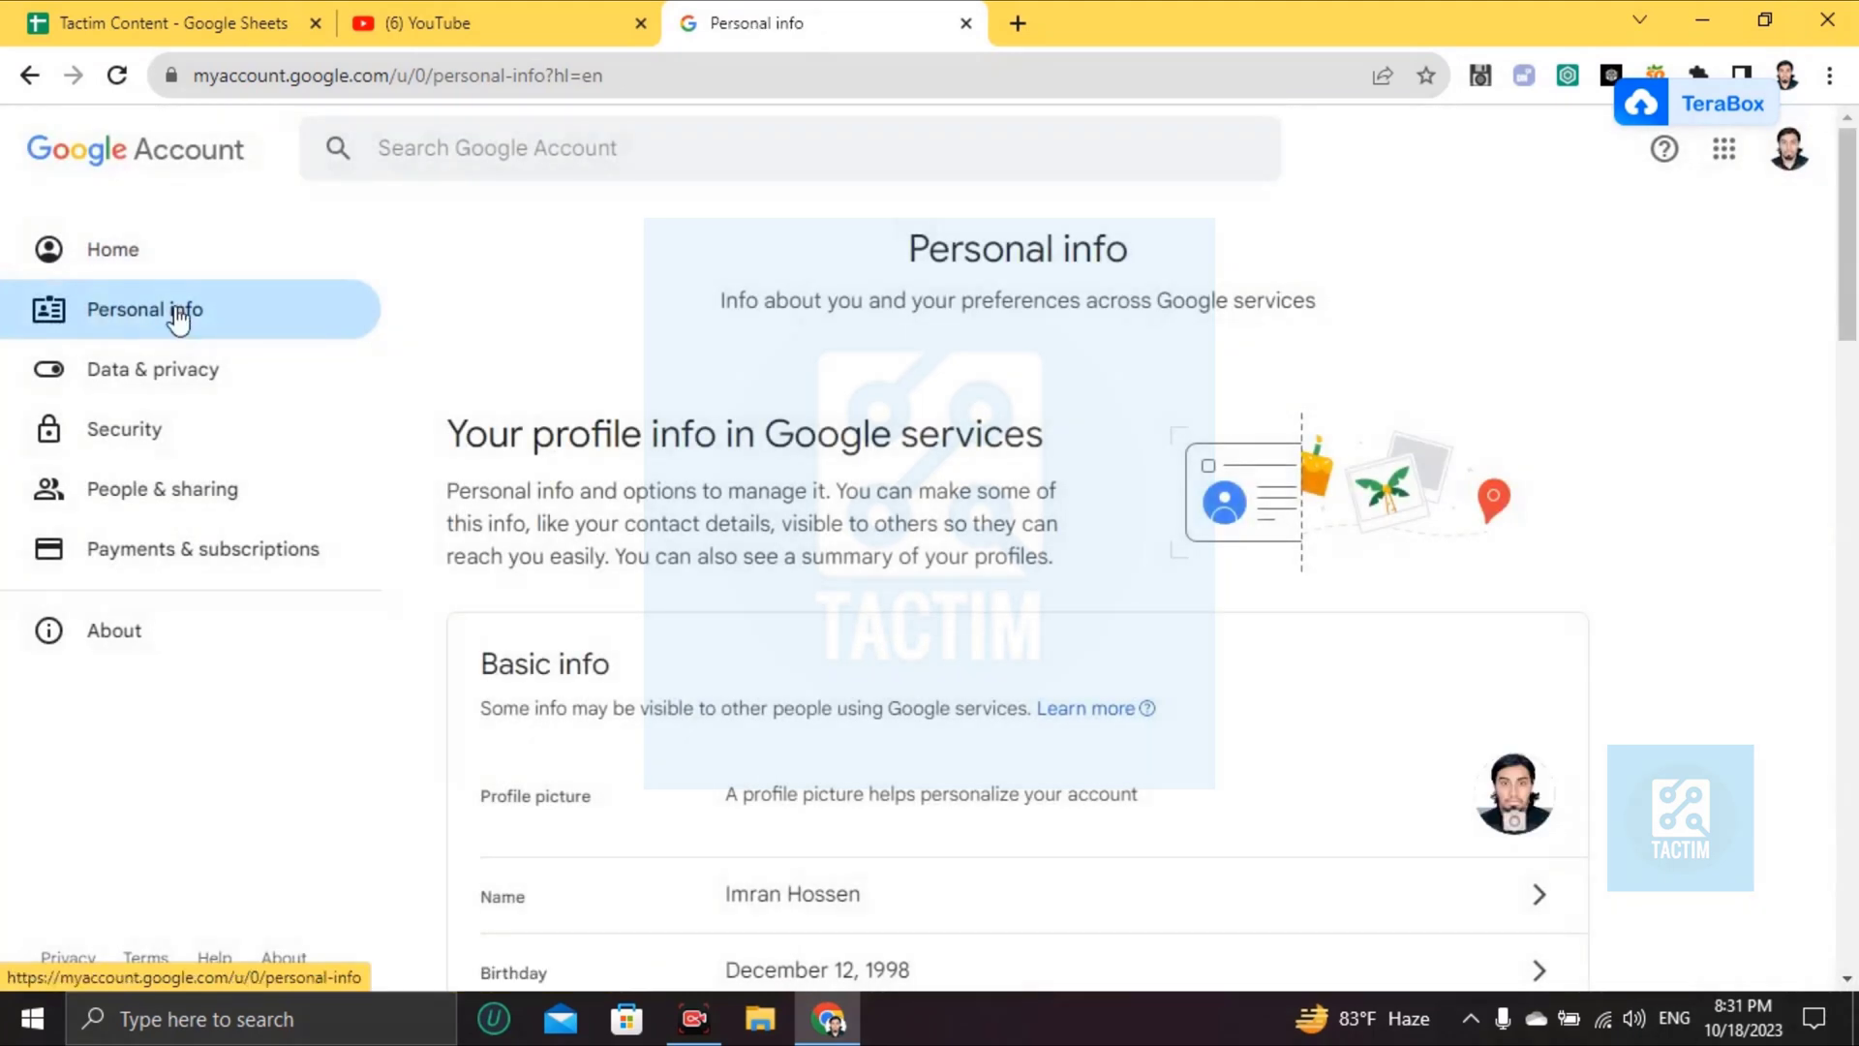
{"action": "scroll", "scroll_direction": "down", "scroll_amount": 3}
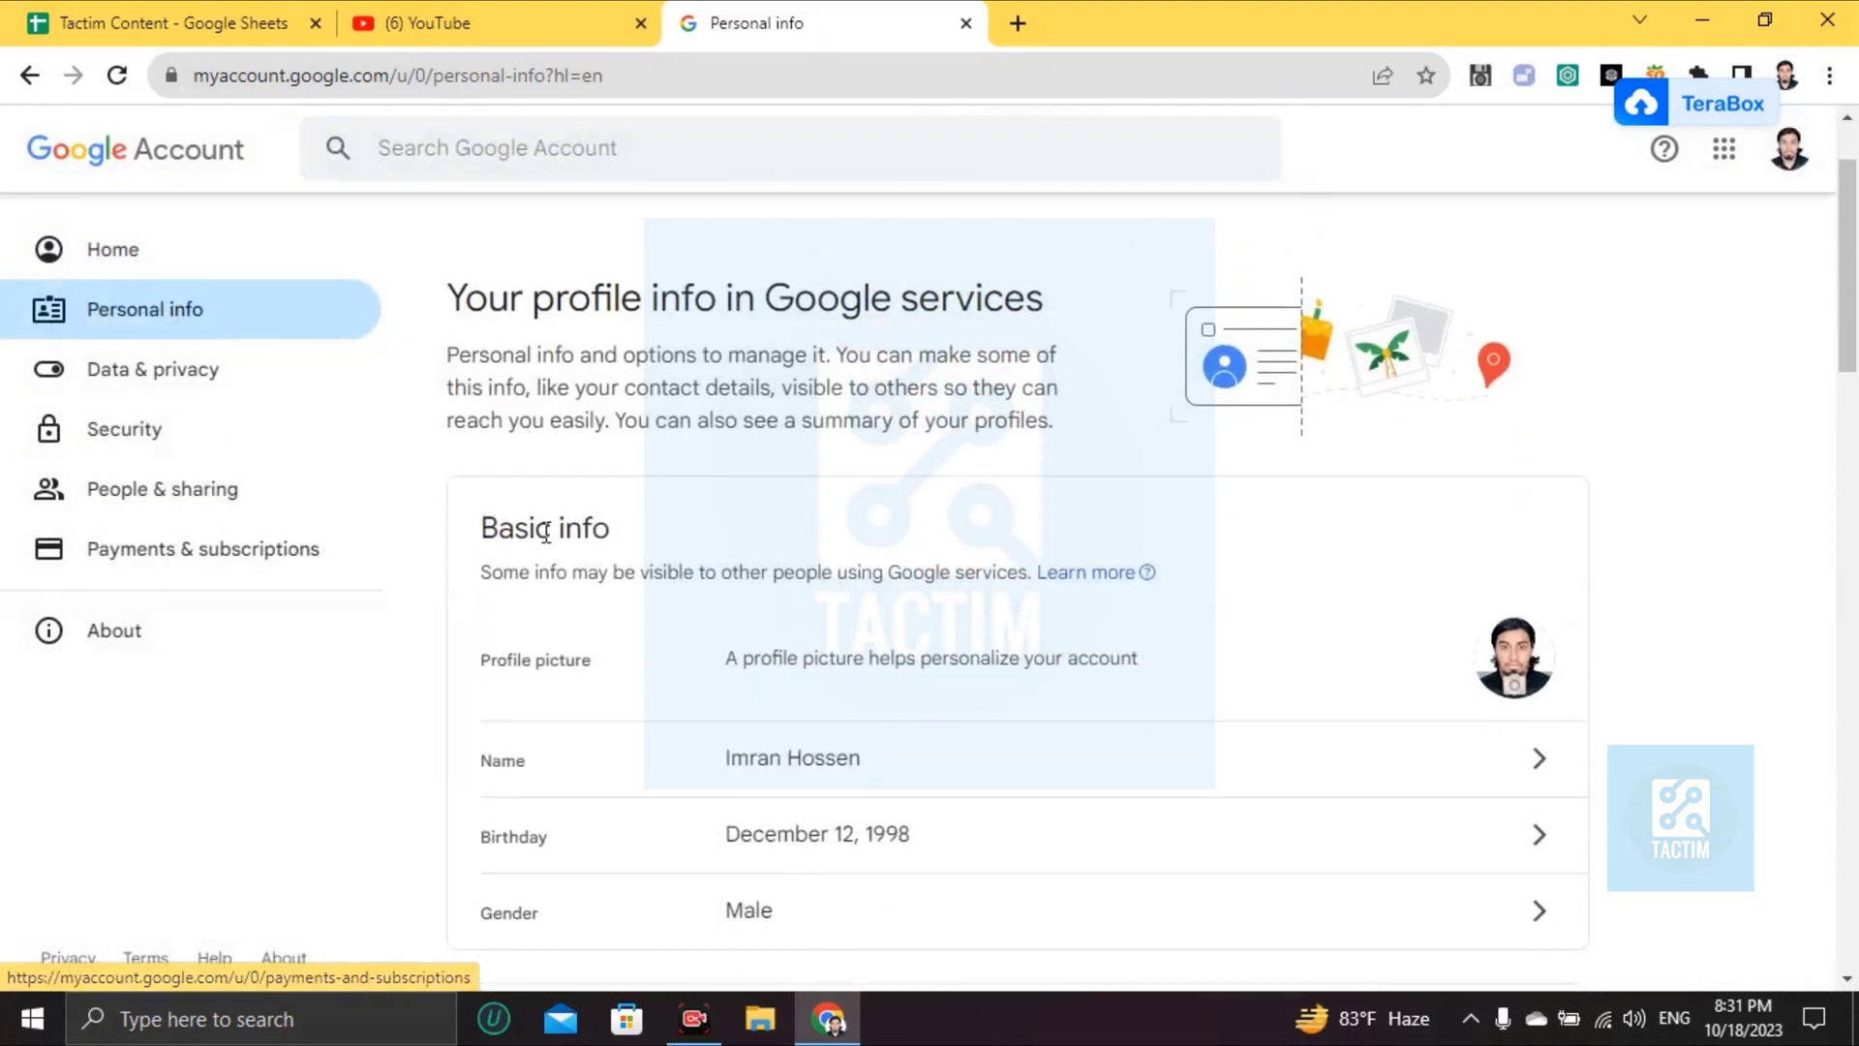
{"action": "scroll", "scroll_direction": "down", "scroll_amount": 3}
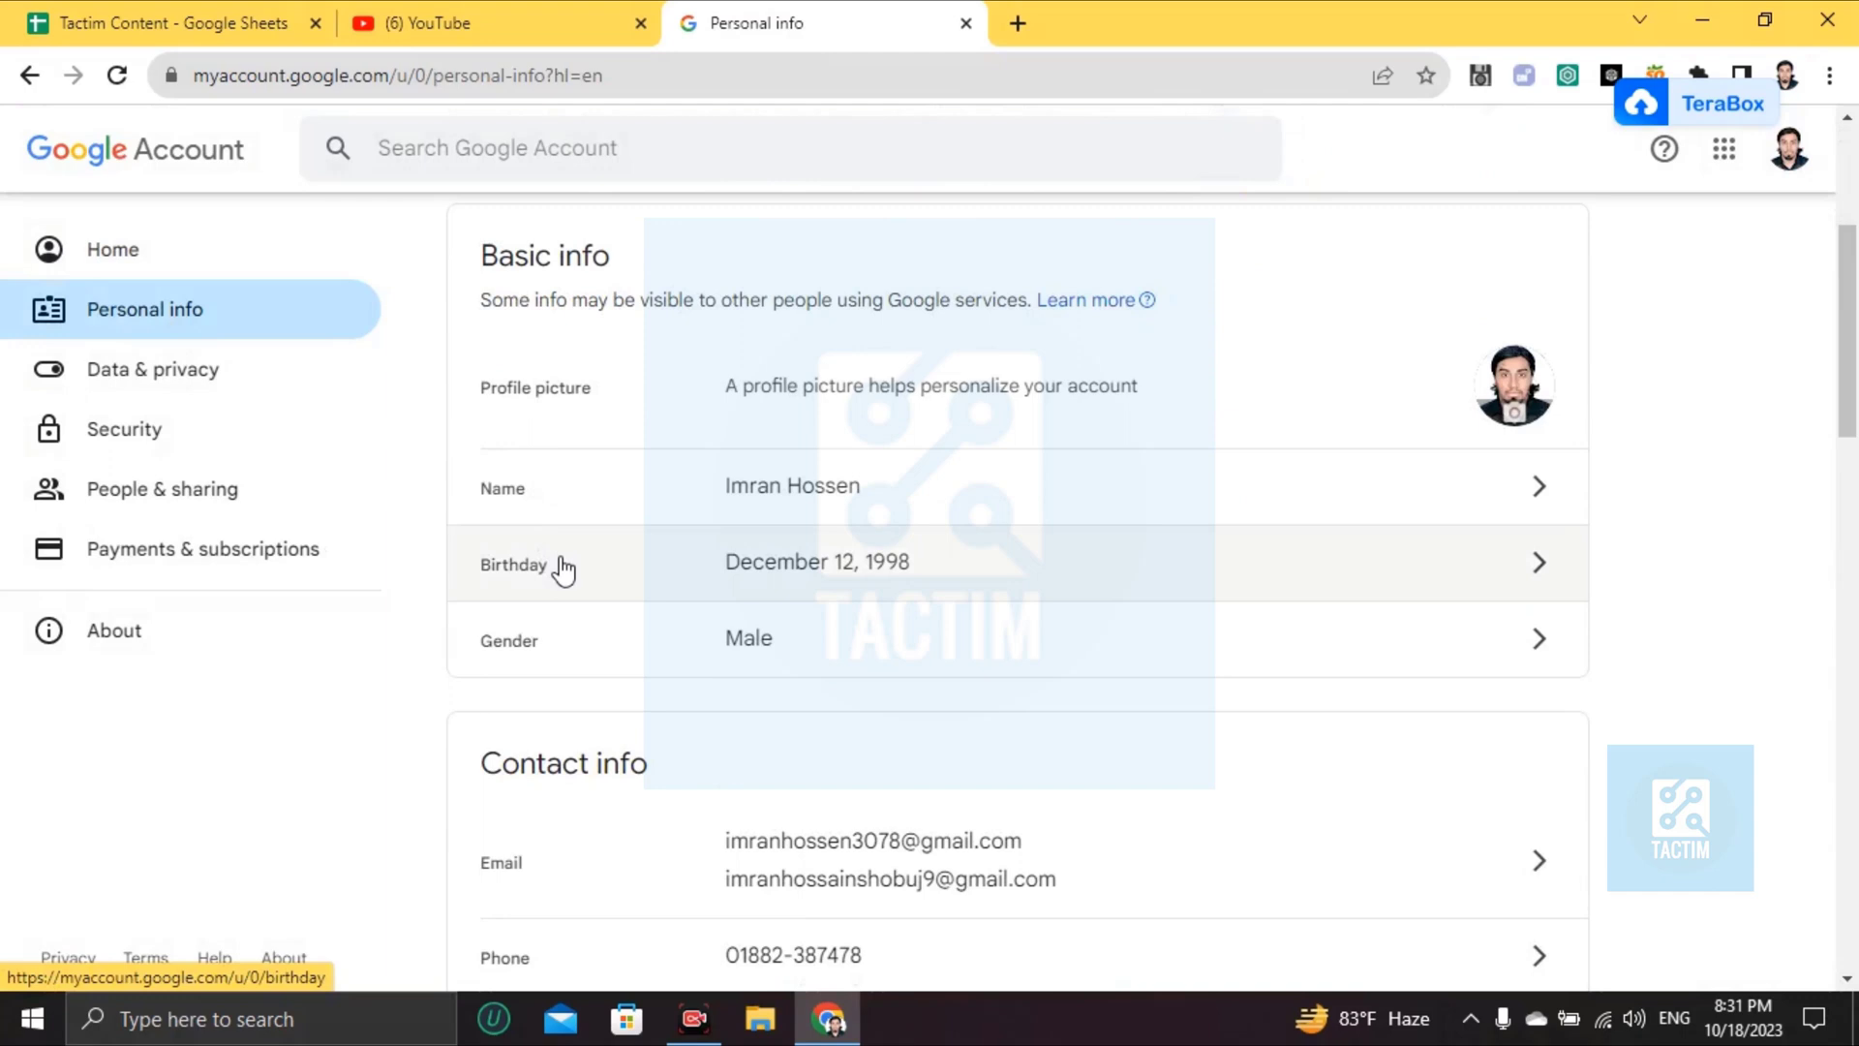
{"action": "mouse_move", "coordinate": [1221, 567]}
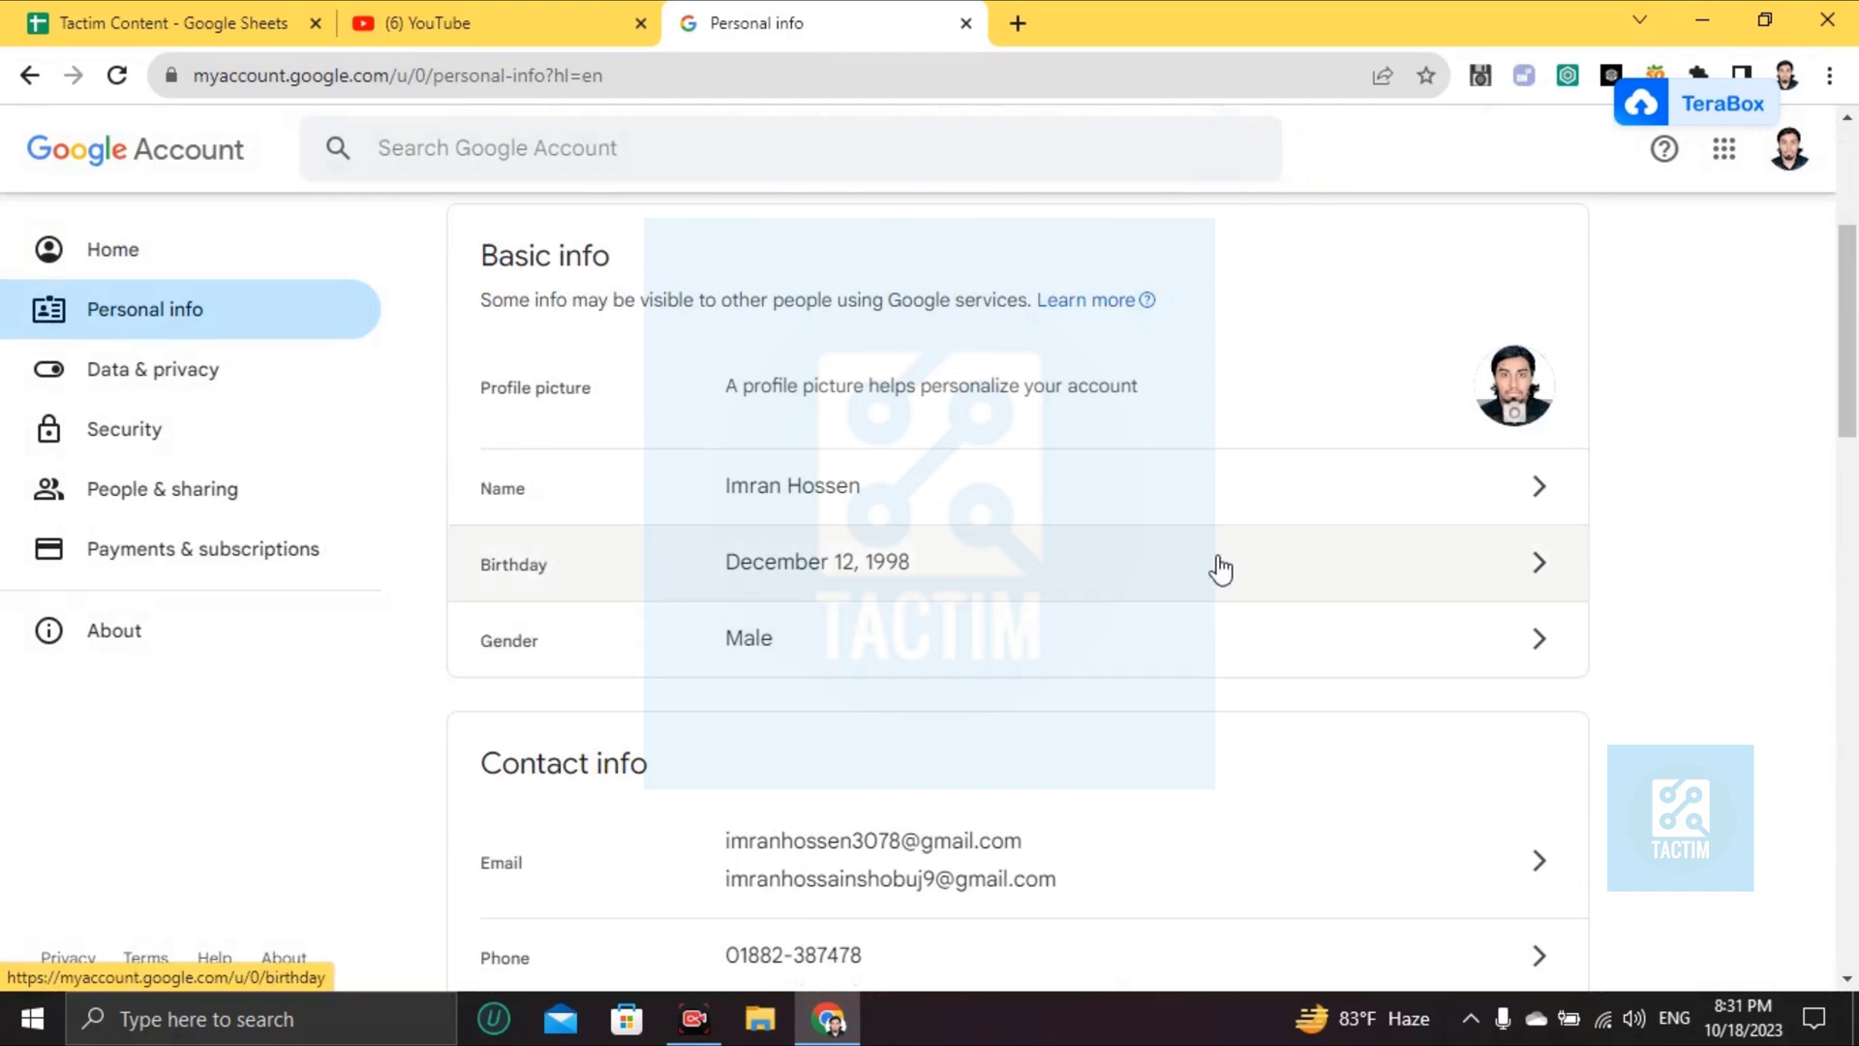
{"action": "mouse_move", "coordinate": [734, 592]}
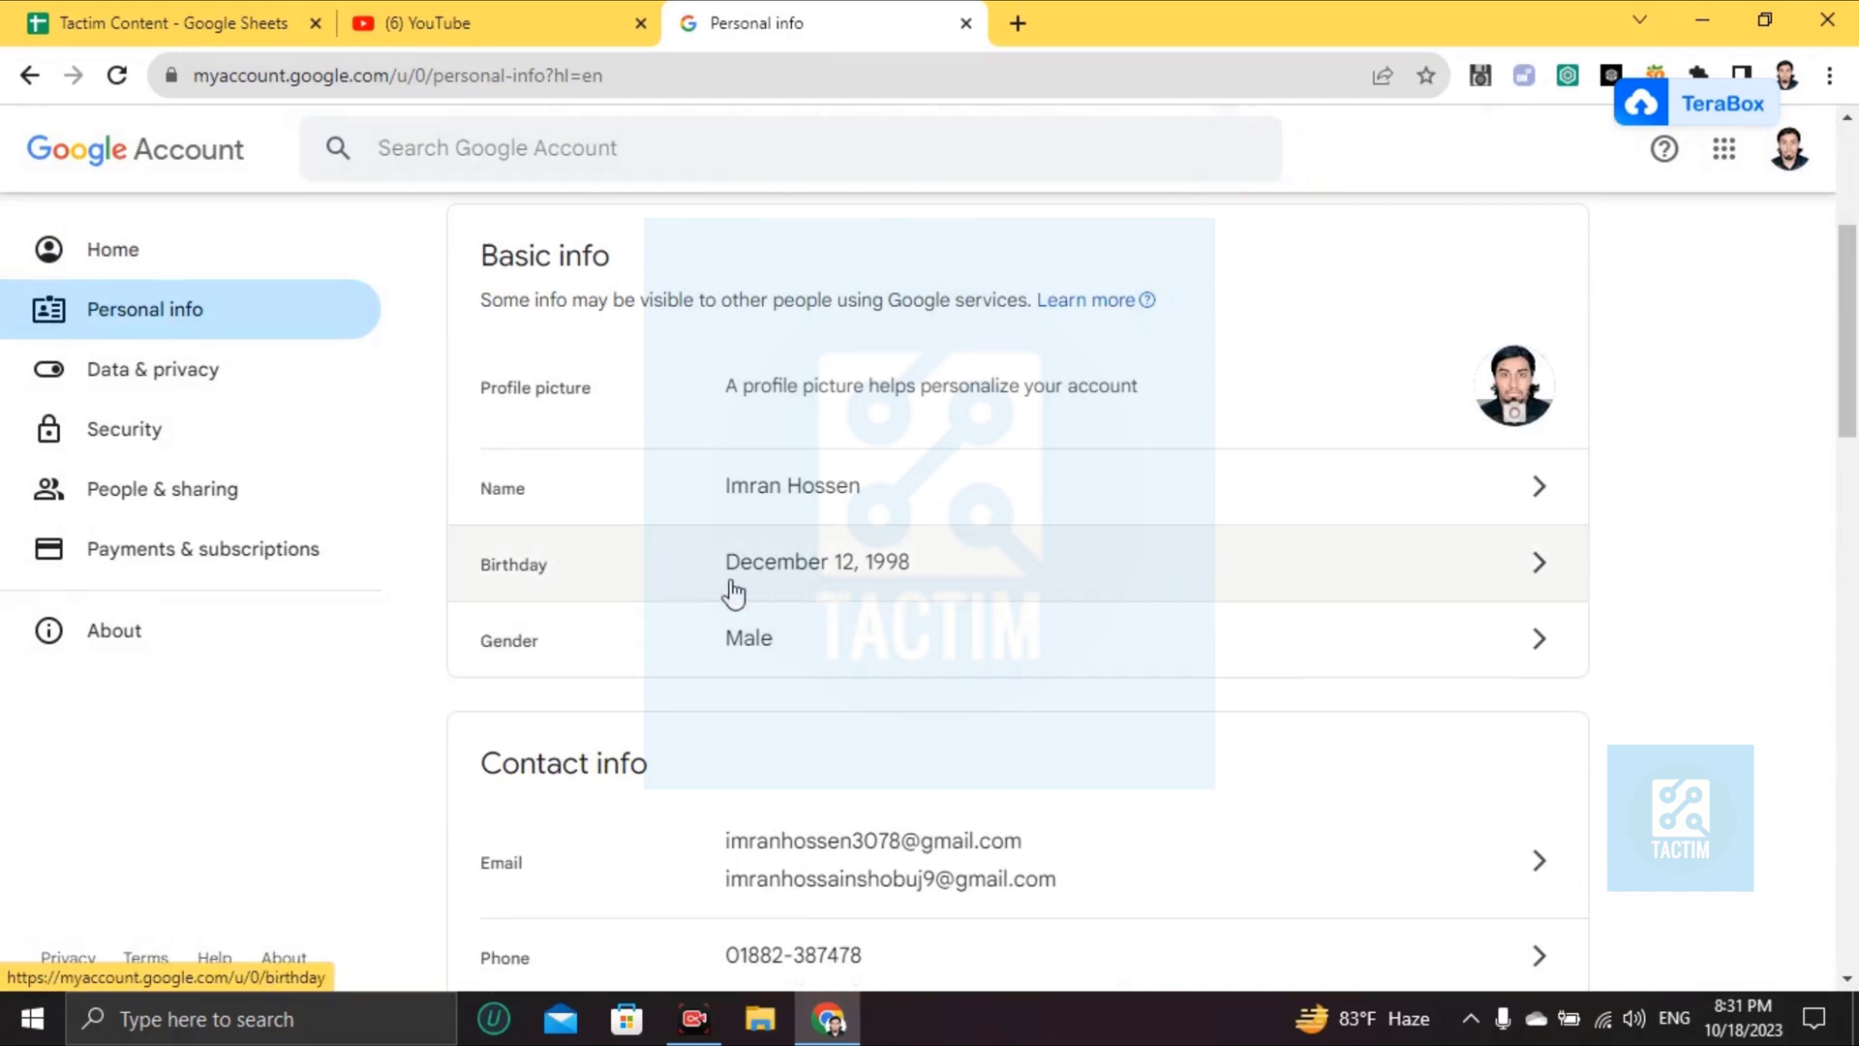
{"action": "mouse_move", "coordinate": [1554, 585]}
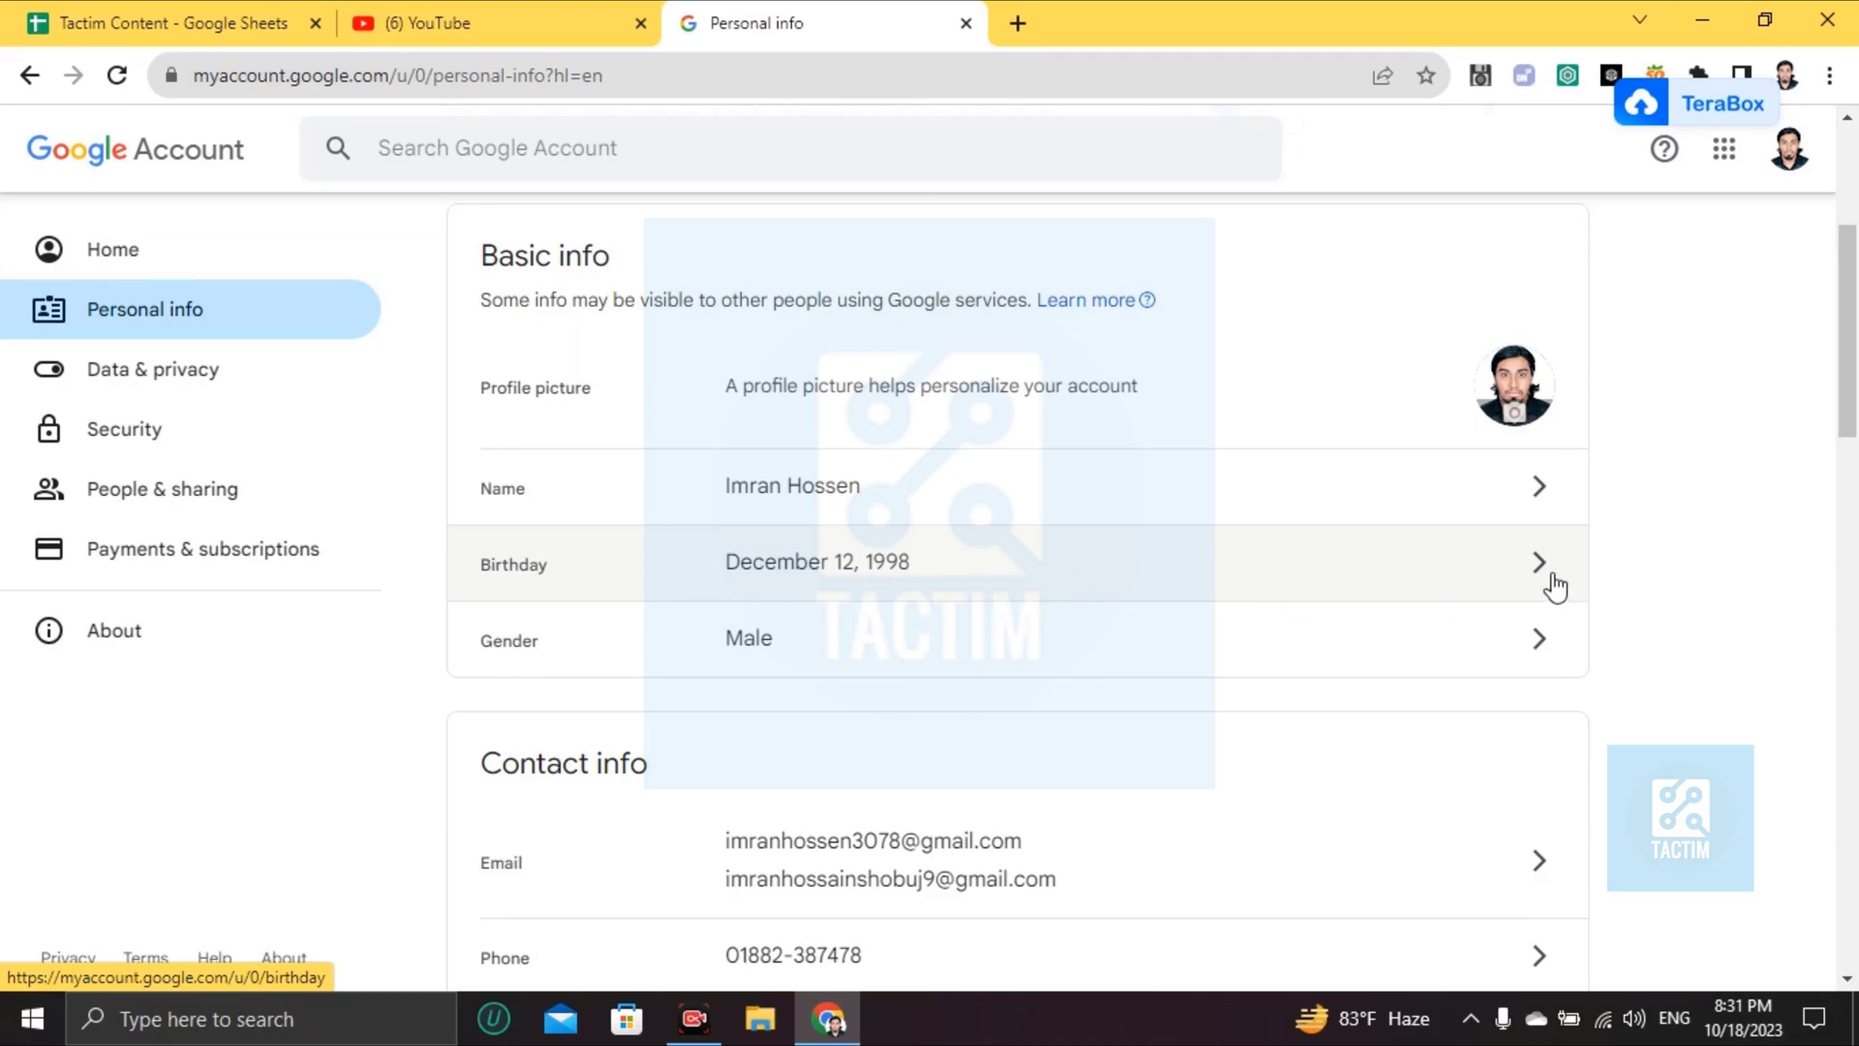
- Change the birthday month to May, keeping day 12 and year 1998, unsaved
{"action": "left_click", "coordinate": [1537, 561]}
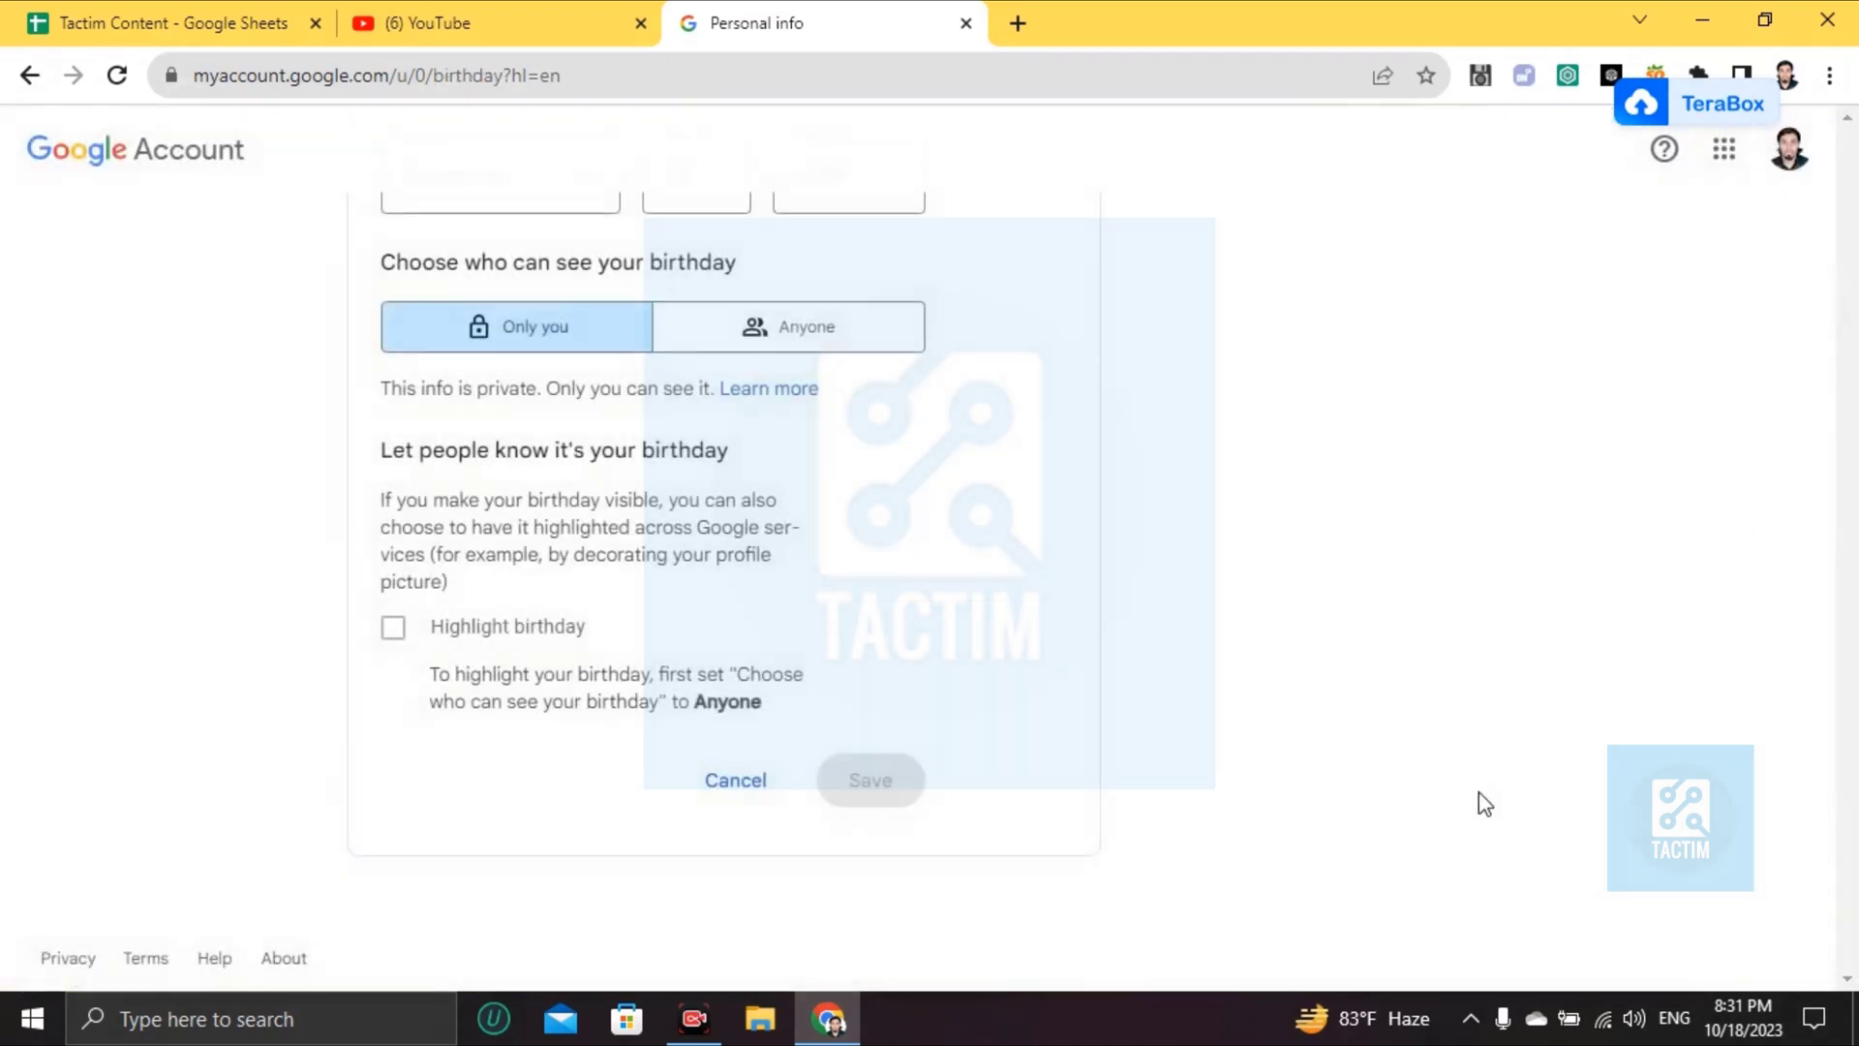
{"action": "scroll", "scroll_direction": "up", "scroll_amount": 3}
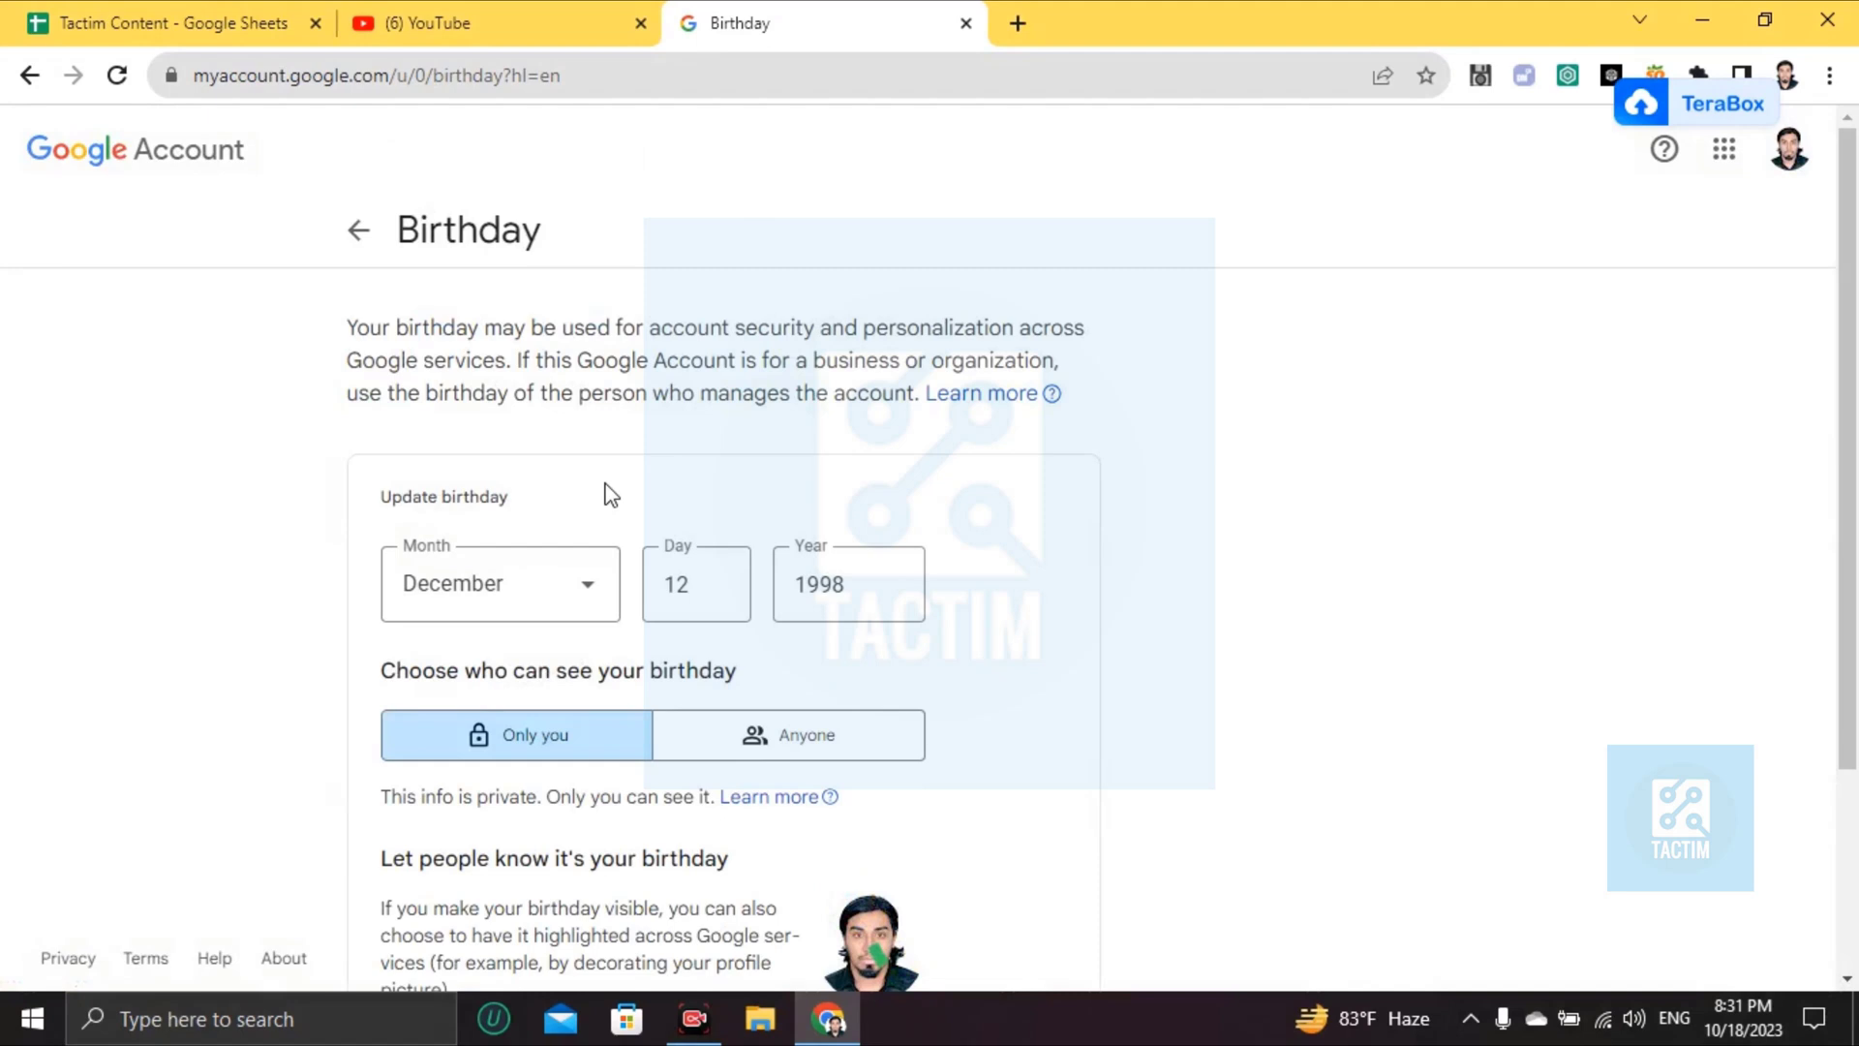
{"action": "mouse_move", "coordinate": [564, 587]}
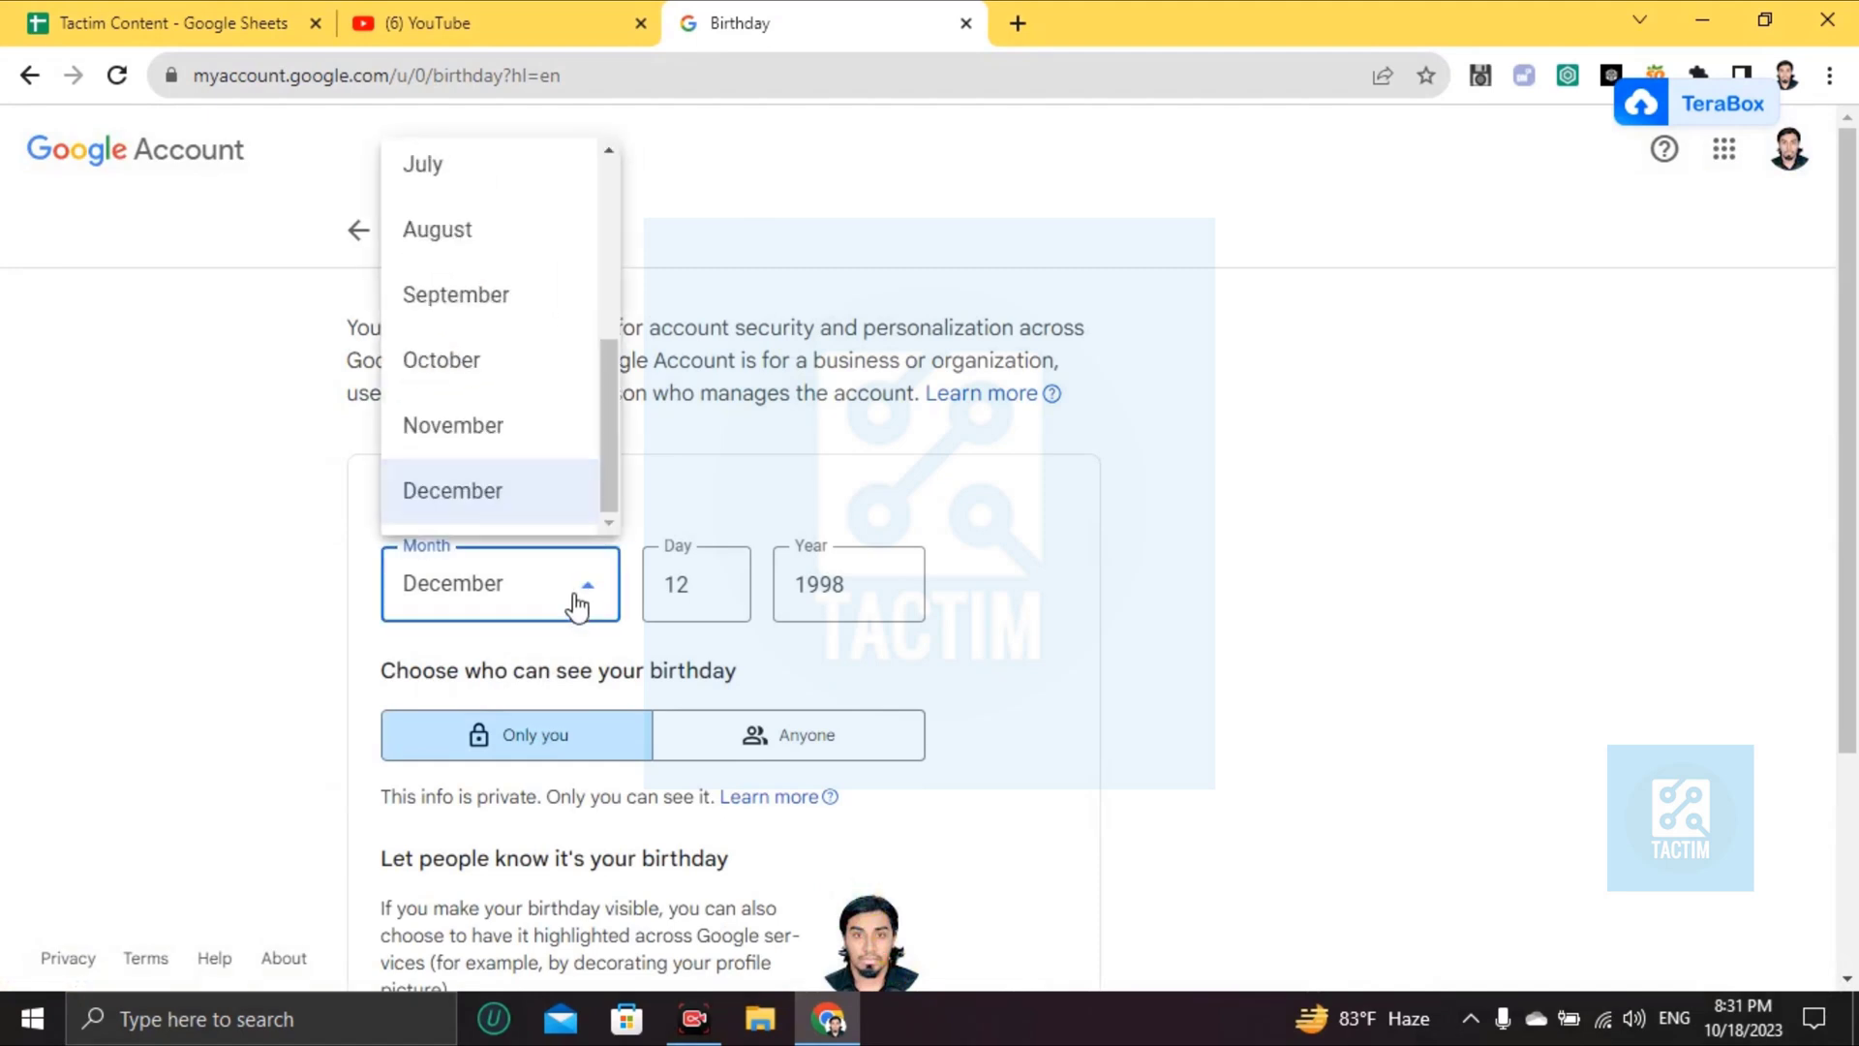
{"action": "left_click", "coordinate": [452, 490]}
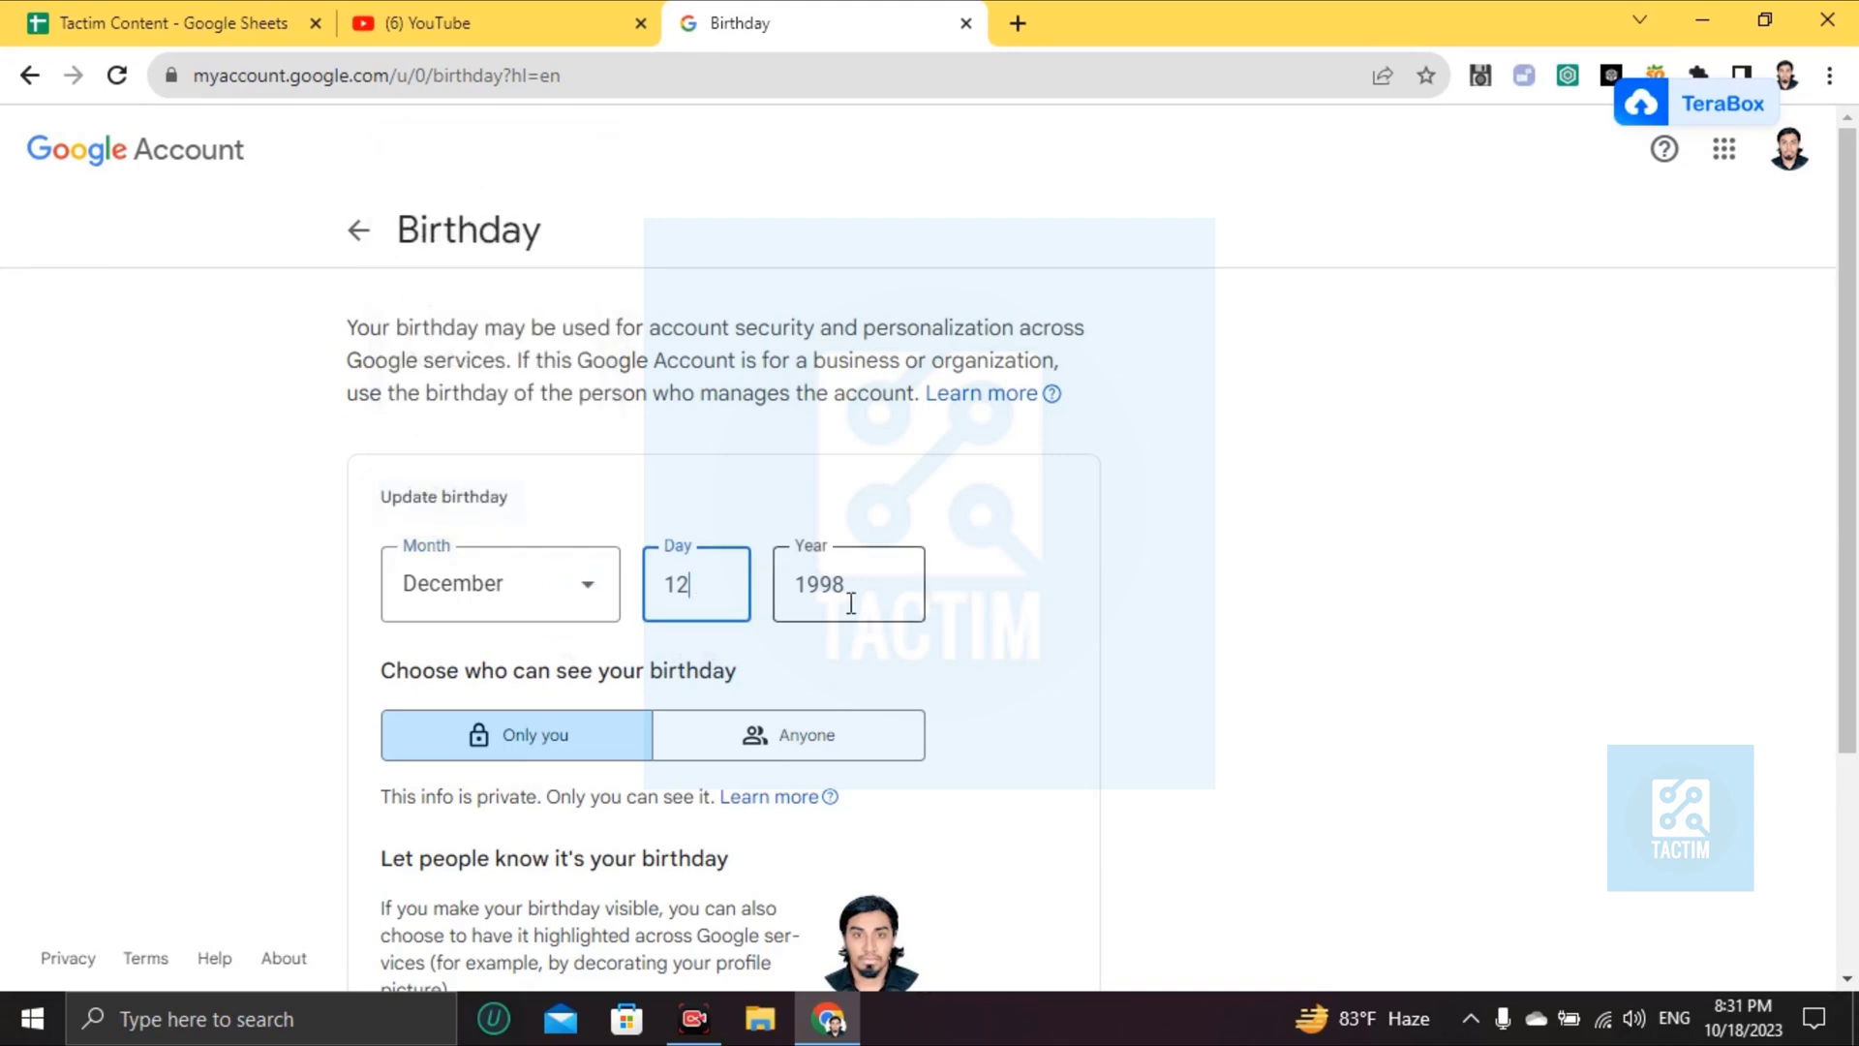
{"action": "scroll", "scroll_direction": "down", "scroll_amount": 3}
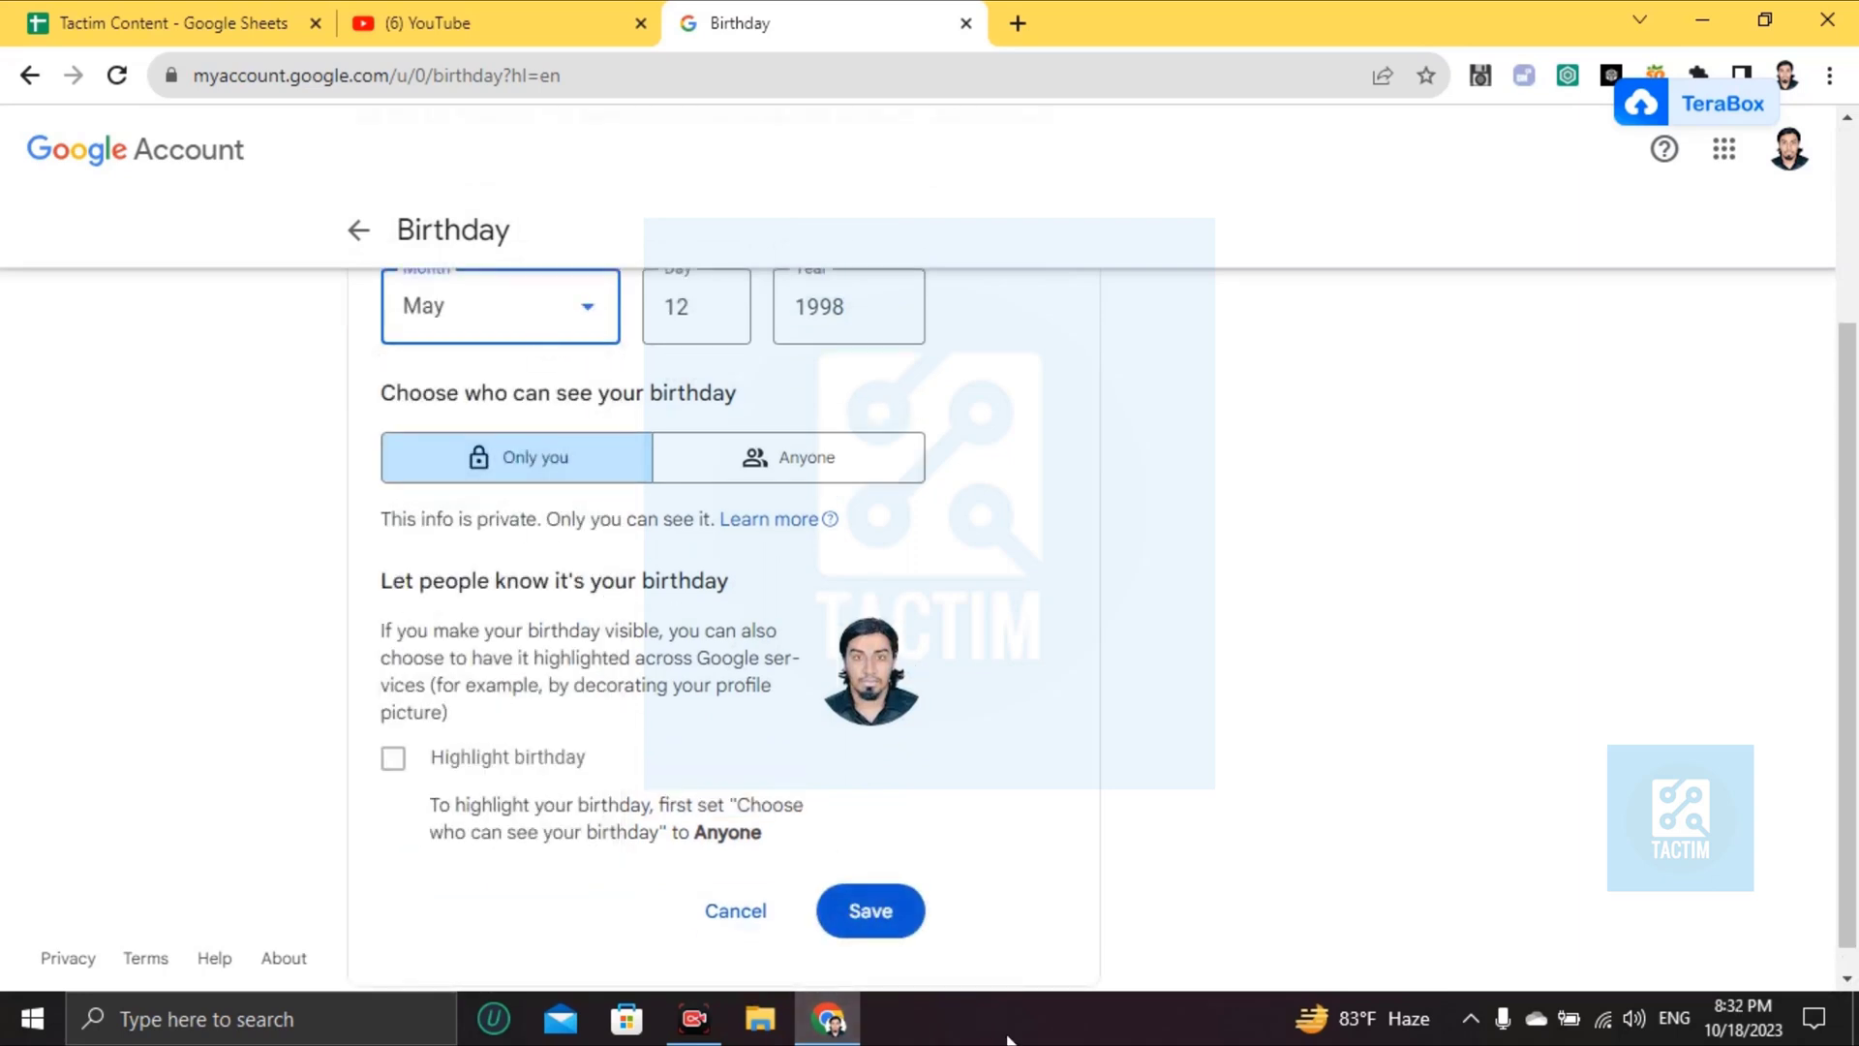
{"action": "mouse_move", "coordinate": [942, 456]}
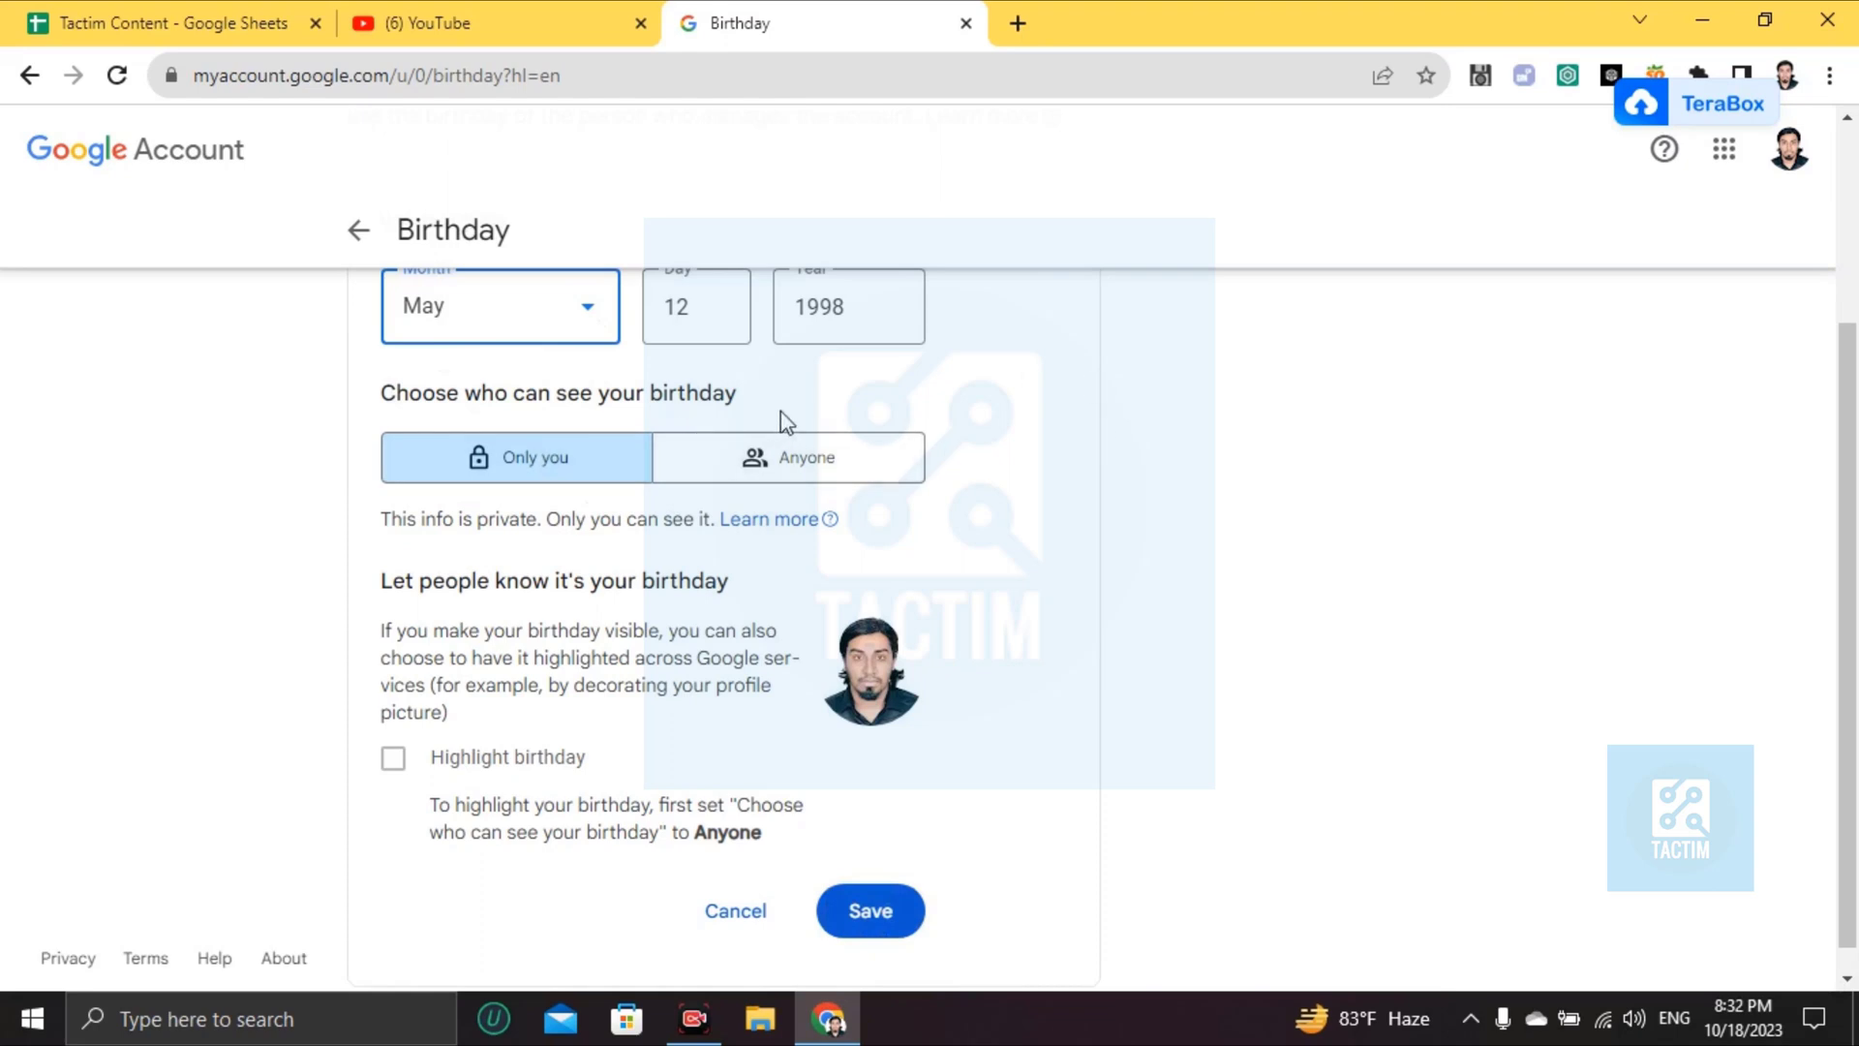
- Close the Birthday settings tab to return to the YouTube tab
{"action": "scroll", "scroll_direction": "up", "scroll_amount": 3}
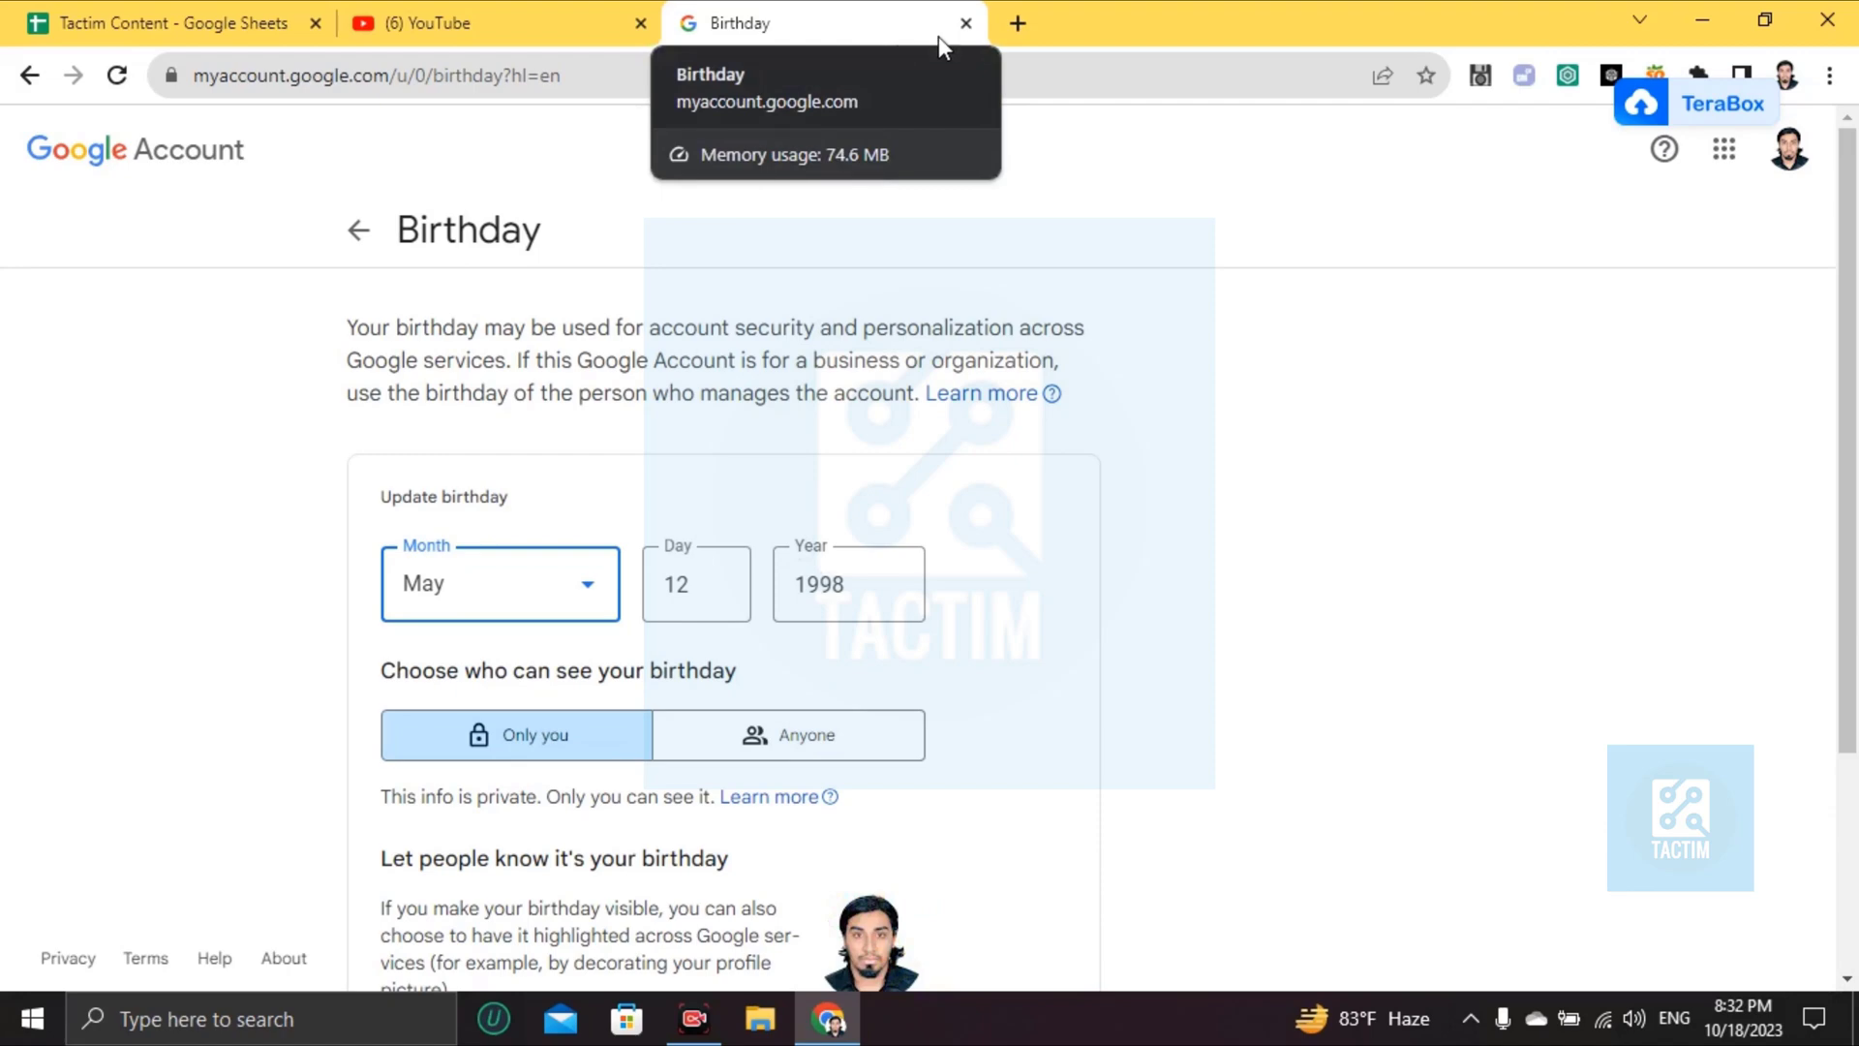
{"action": "left_click", "coordinate": [964, 22]}
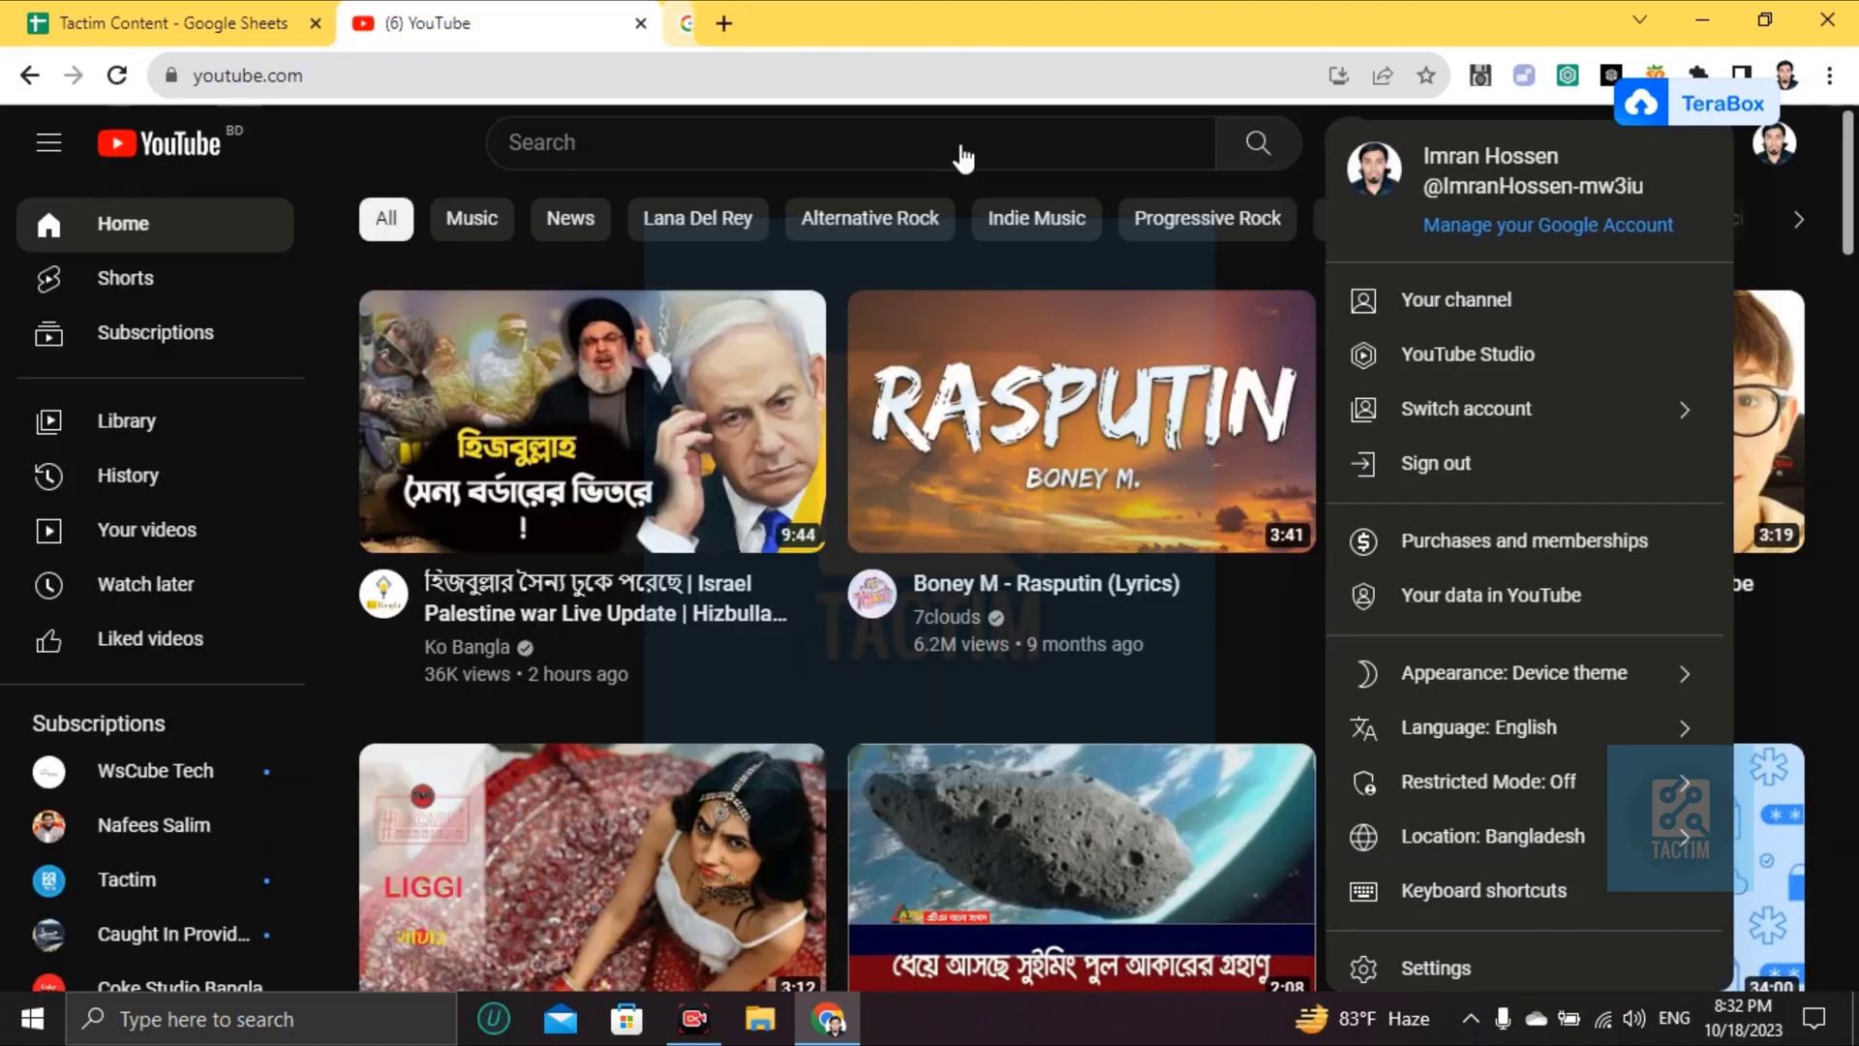